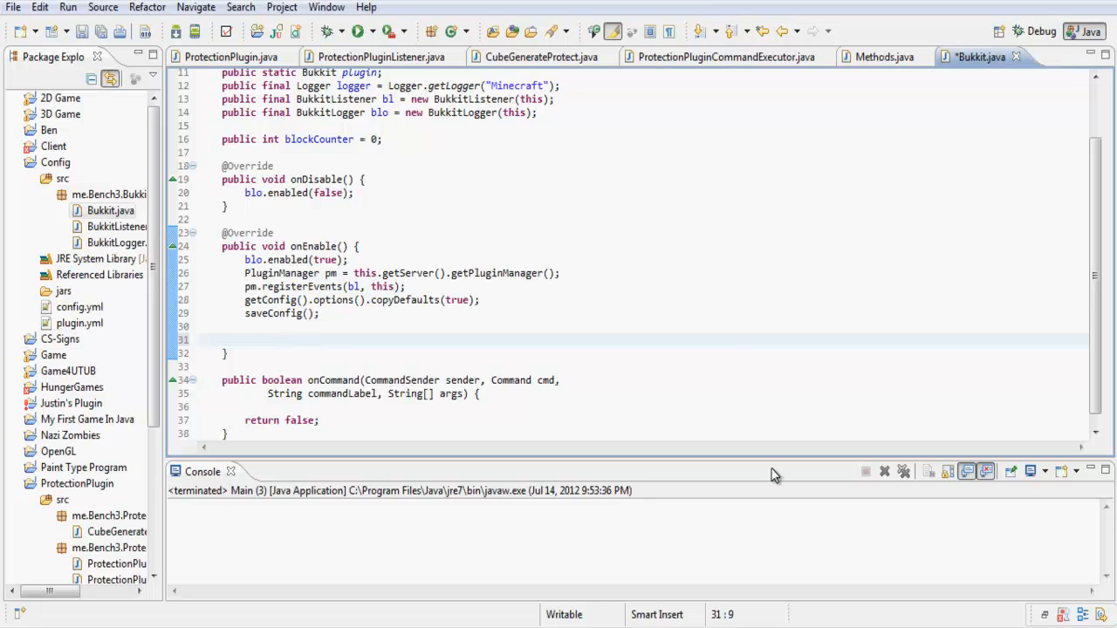
{"action": "mouse_move", "coordinate": [279, 299]}
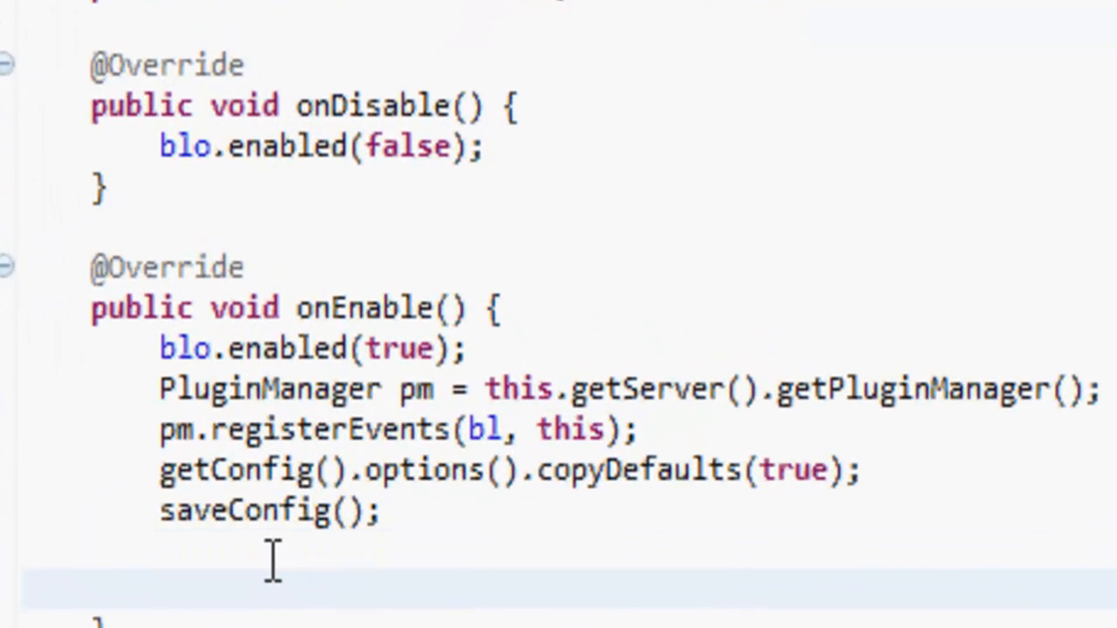
Step: Declare ShapedRecipe cobble in onEnable, producing new ItemStack(Material.COBBLESTONE, 1)
{"action": "left_click", "coordinate": [162, 584]}
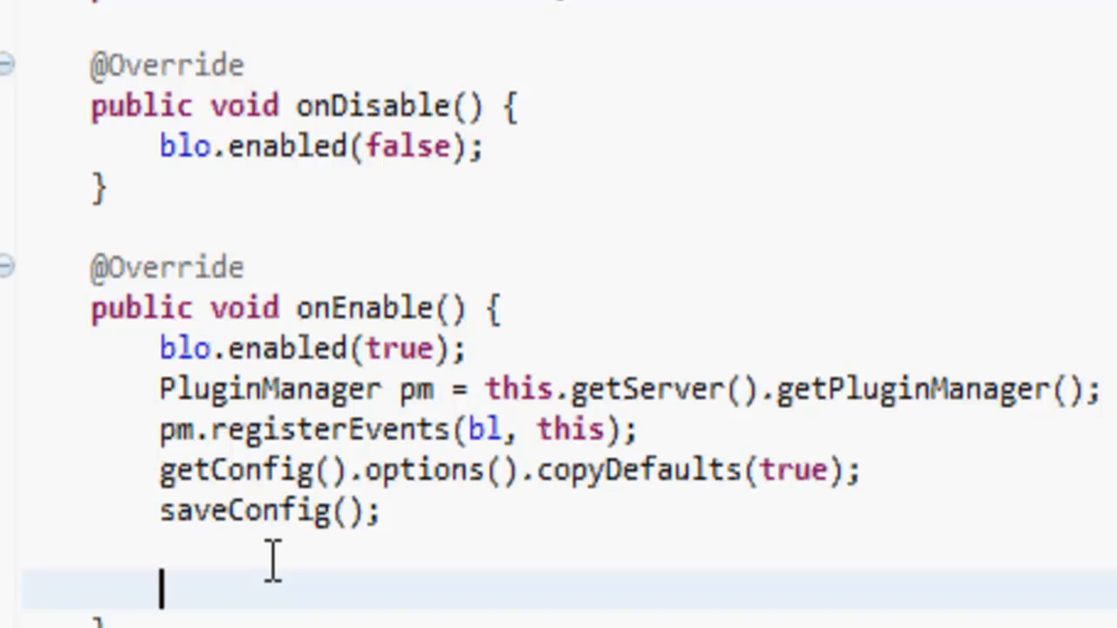
{"action": "type", "text": "Sh"}
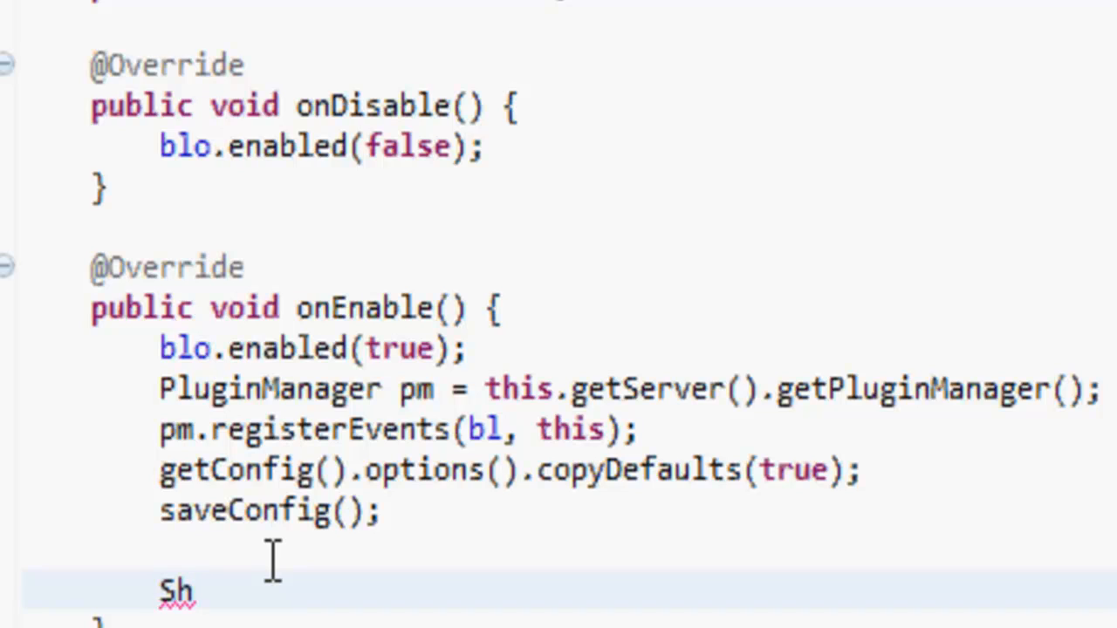
{"action": "type", "text": "aped"}
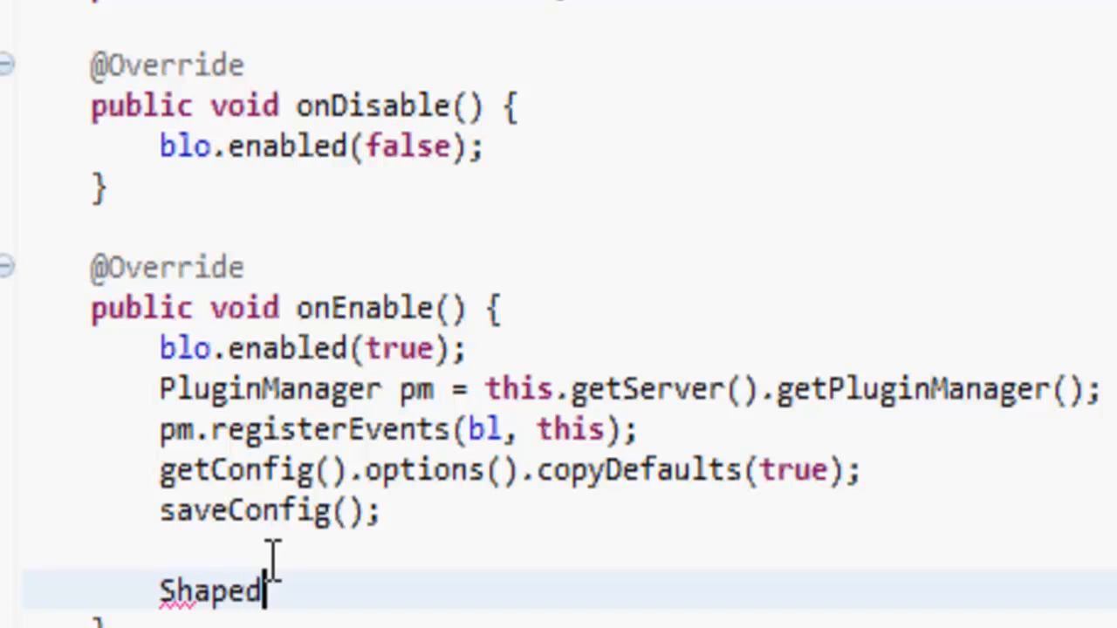
{"action": "type", "text": "Recipe"}
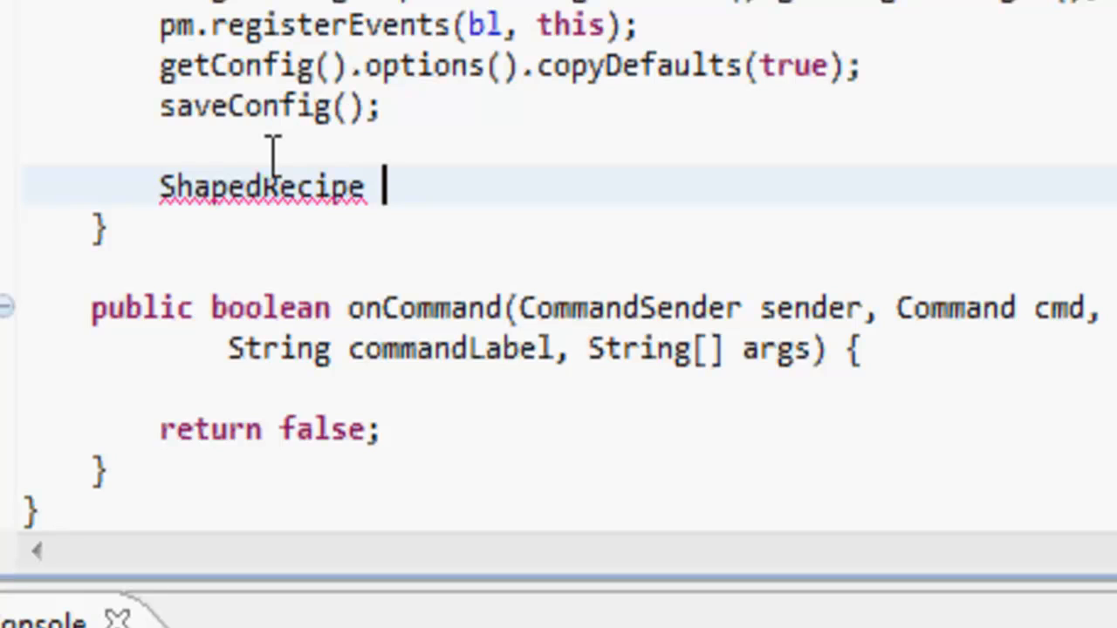
{"action": "type", "text": "cobble"}
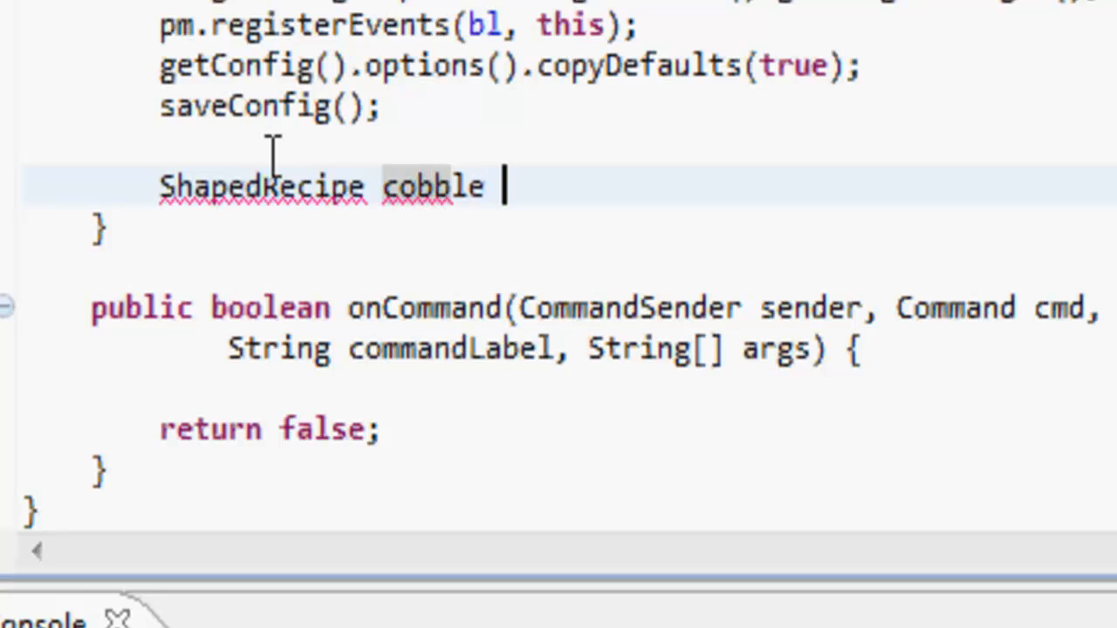
{"action": "type", "text": "= new S"}
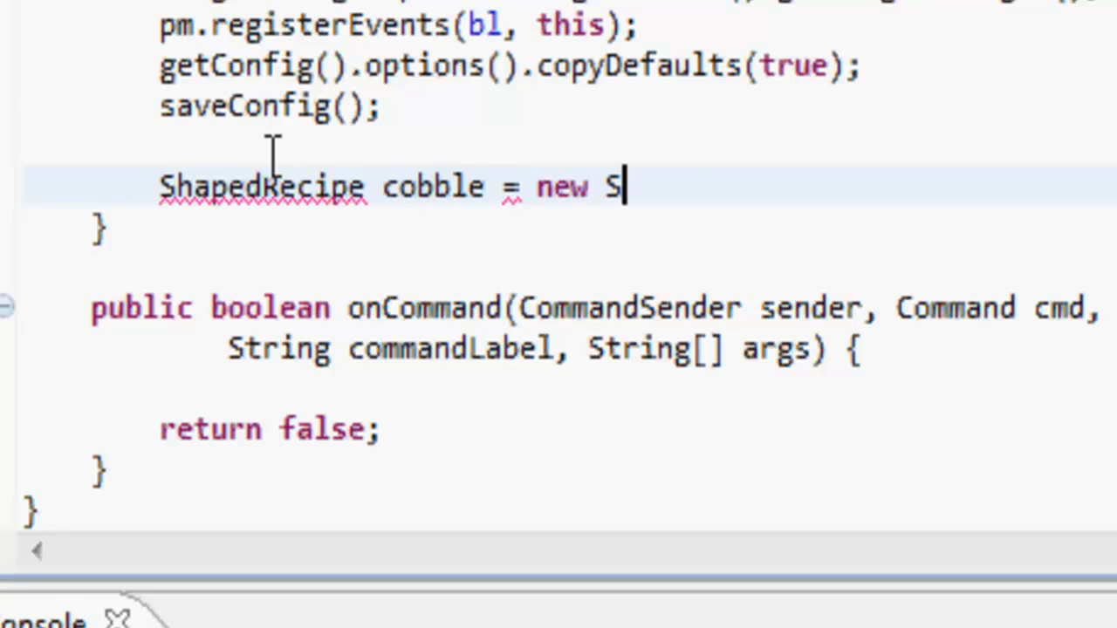
{"action": "type", "text": "hapedReci"}
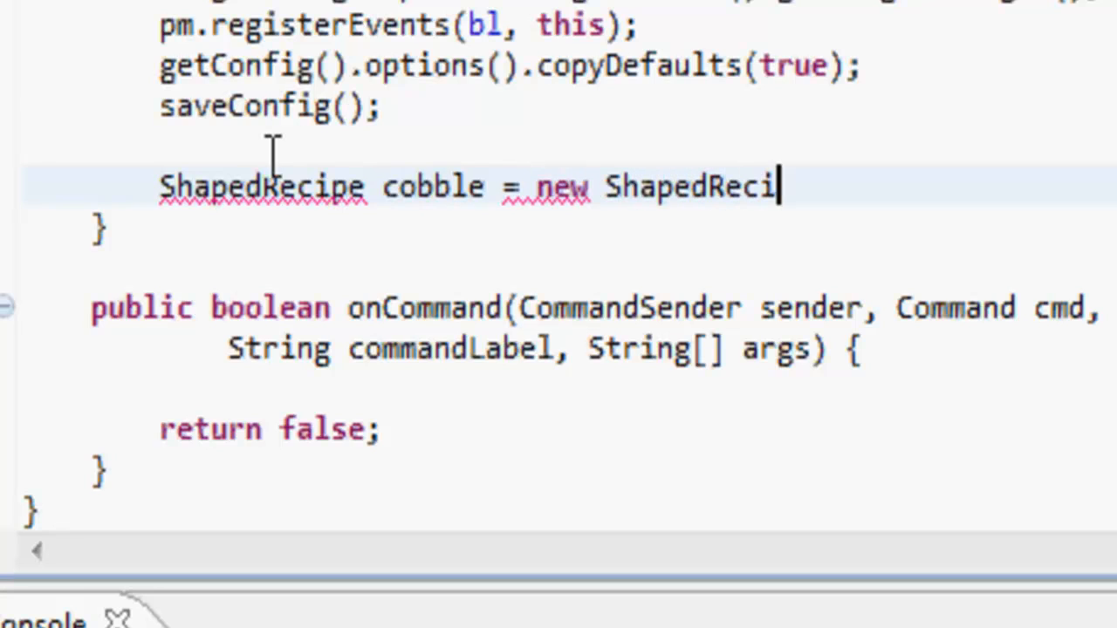
{"action": "type", "text": "pe(("}
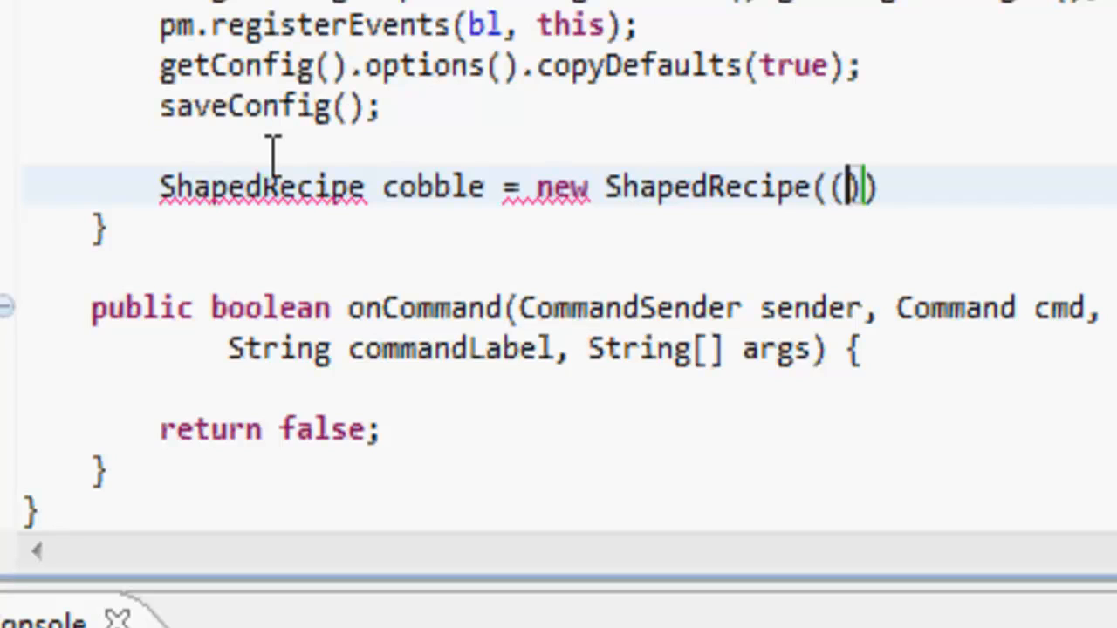
{"action": "type", "text": "new i"}
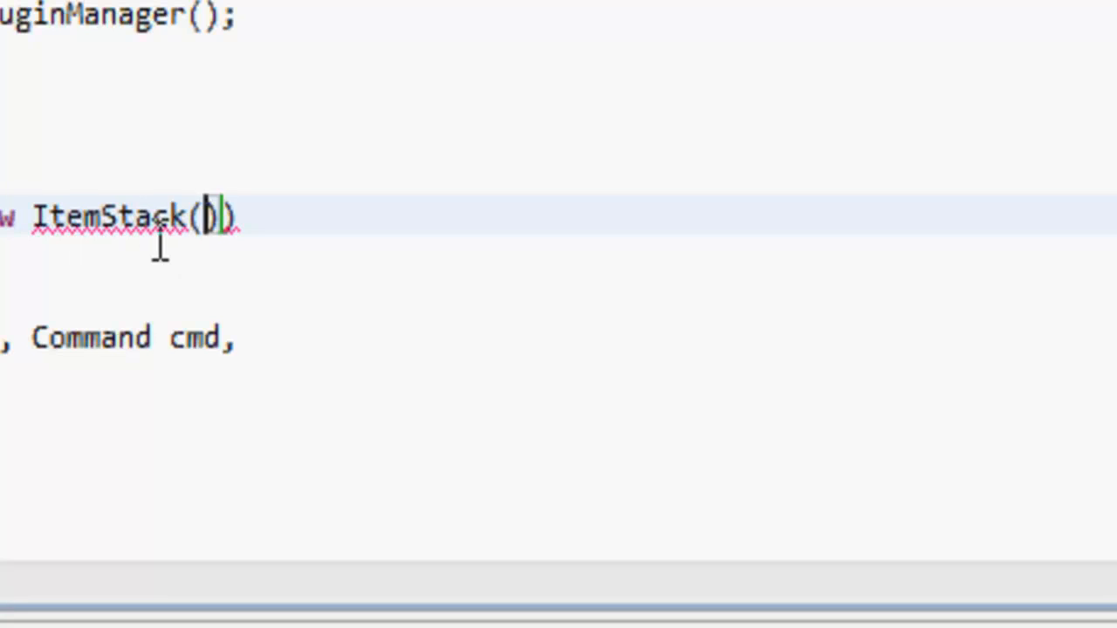
{"action": "type", "text": "Material."}
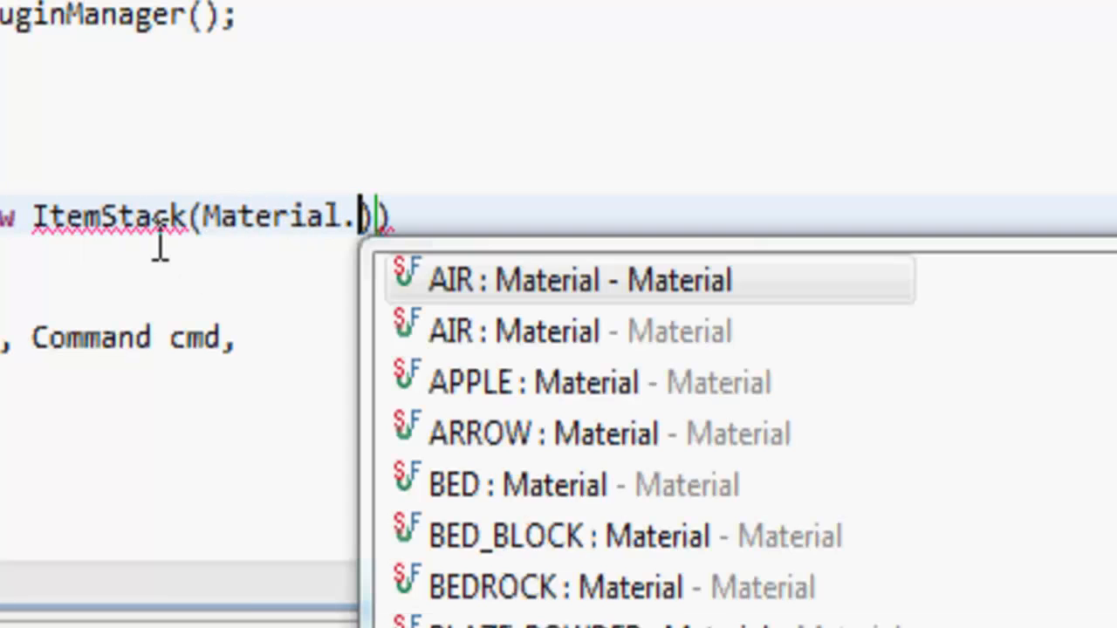
{"action": "type", "text": "COBBLESTONE, 1"}
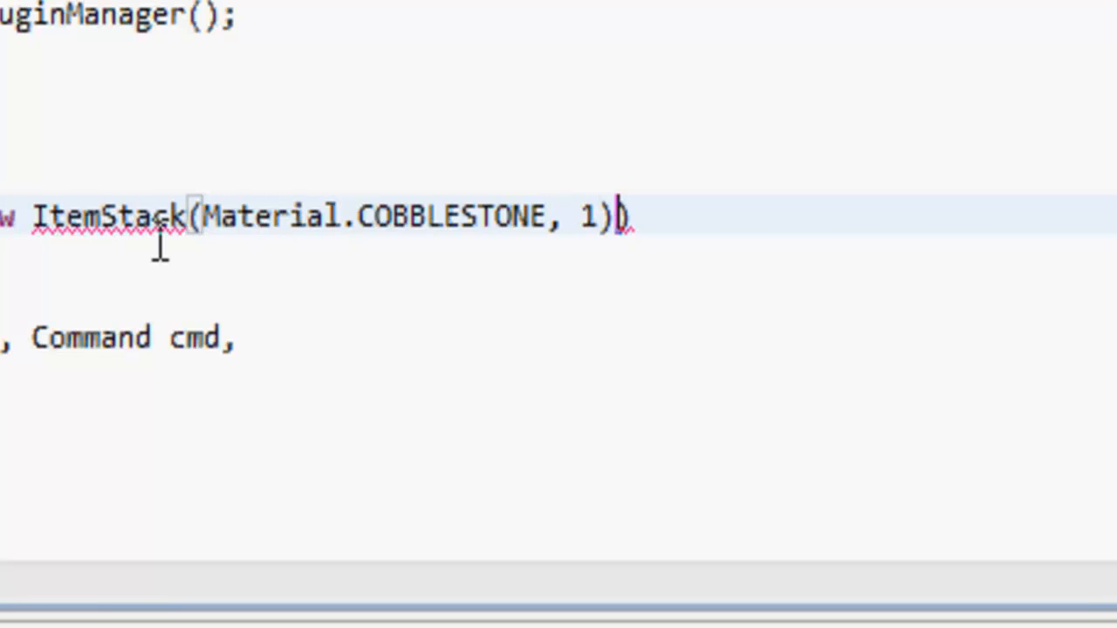
{"action": "type", "text": ")"}
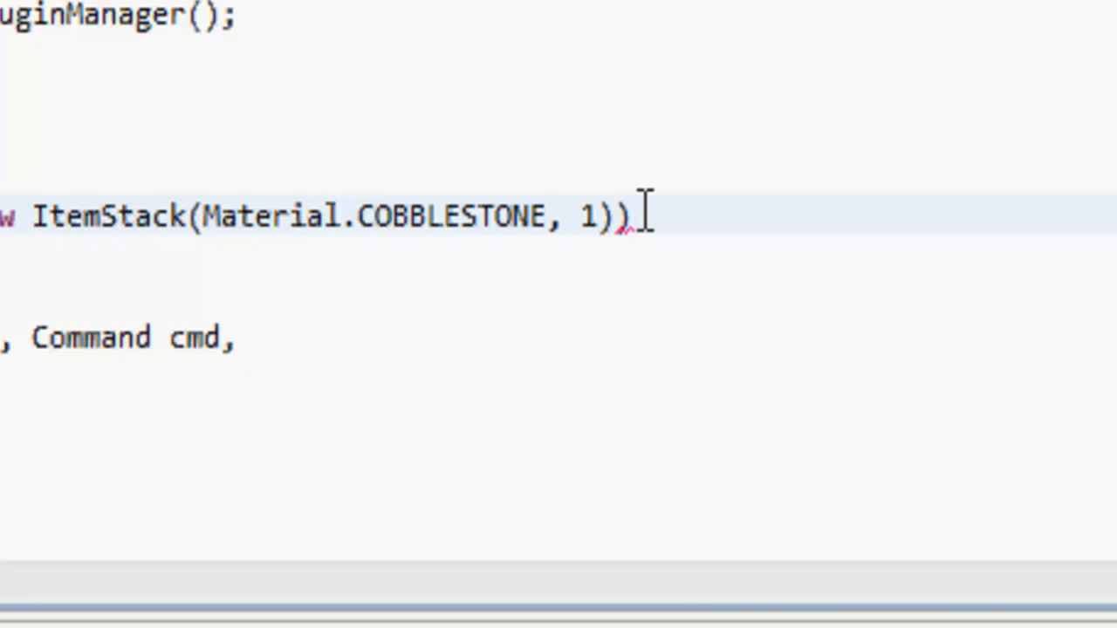
Step: Append .shape(" ", "*%*", " ") to the cobble recipe
{"action": "type", "text": ".shape(\"\", \"\", \""}
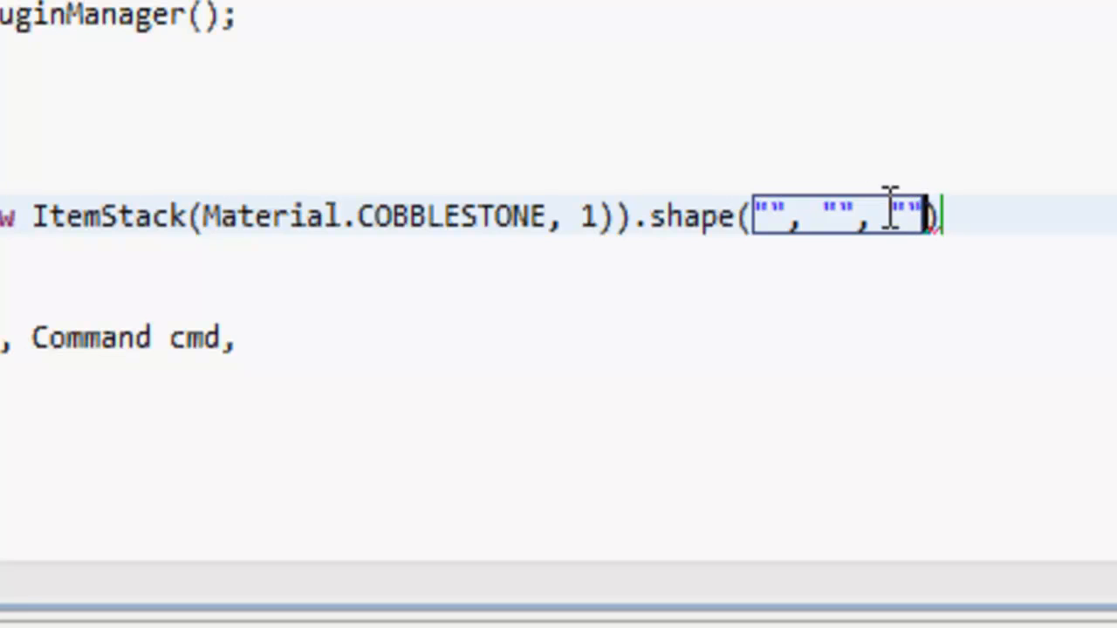
{"action": "double_click", "coordinate": [774, 216]}
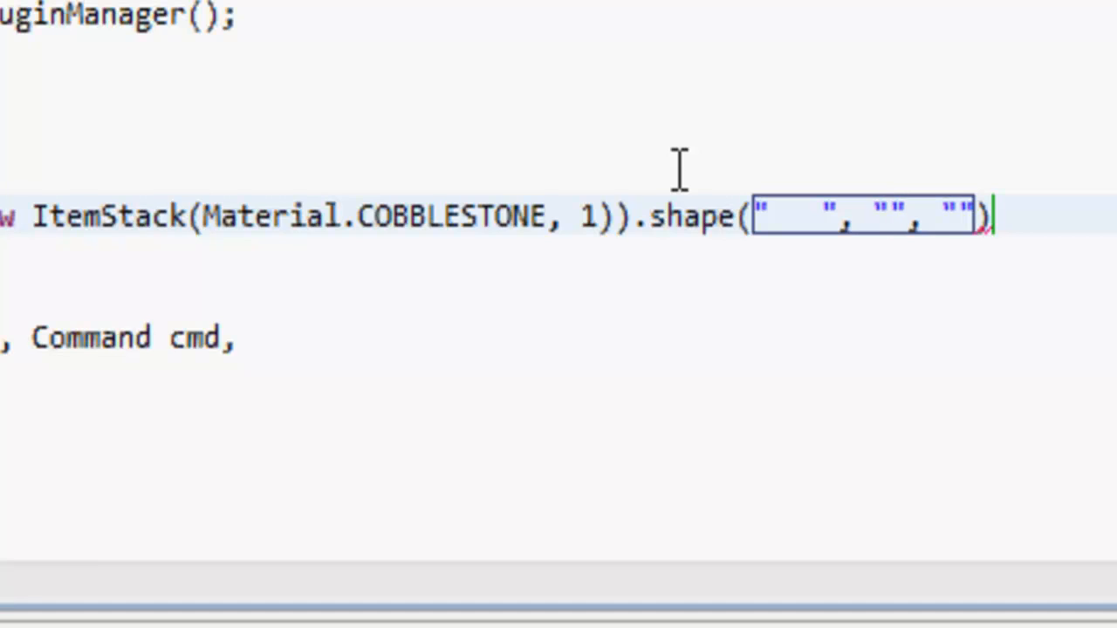
{"action": "type", "text": "*"}
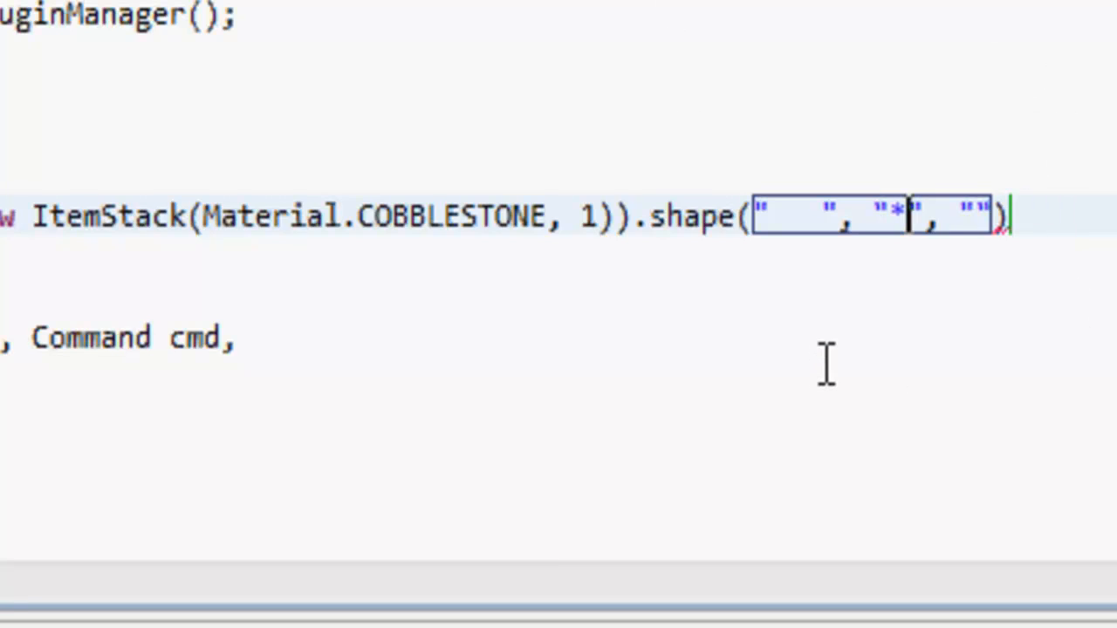
{"action": "type", "text": "%*"}
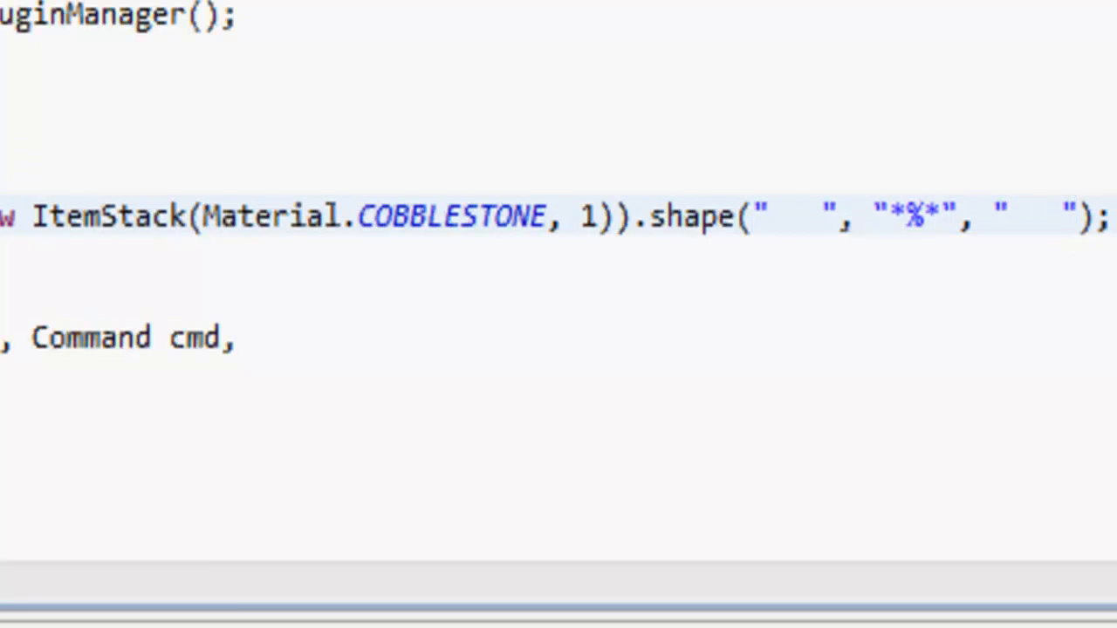
Step: Map '*' to Material.STONE and '%' to Material.STONE_PICKAXE with setIngredient calls
{"action": "type", "text": "."}
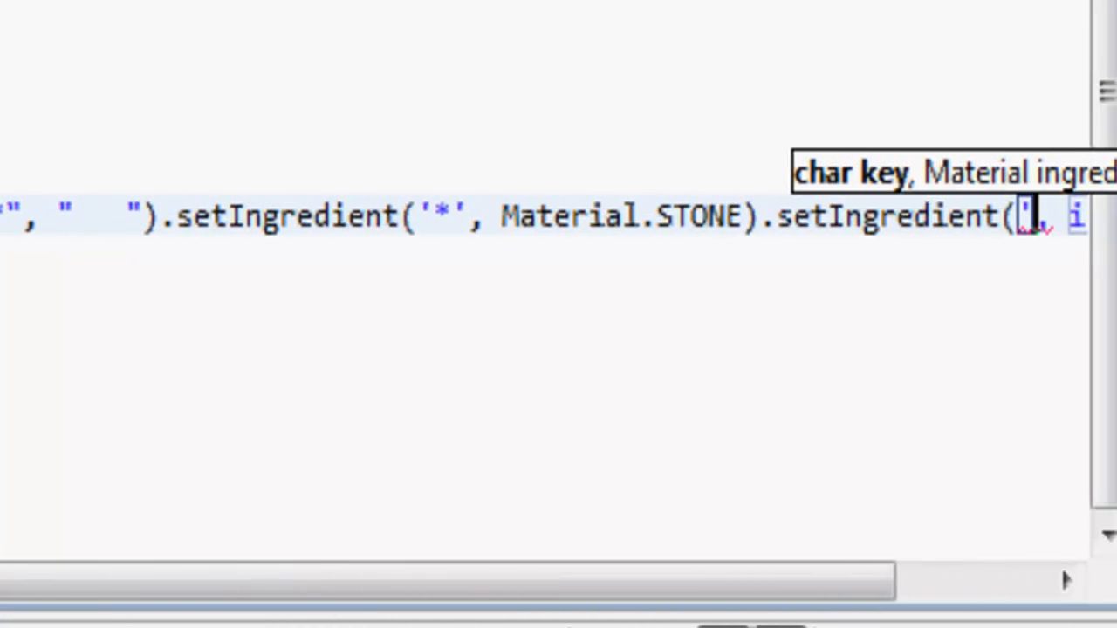
{"action": "type", "text": "%"}
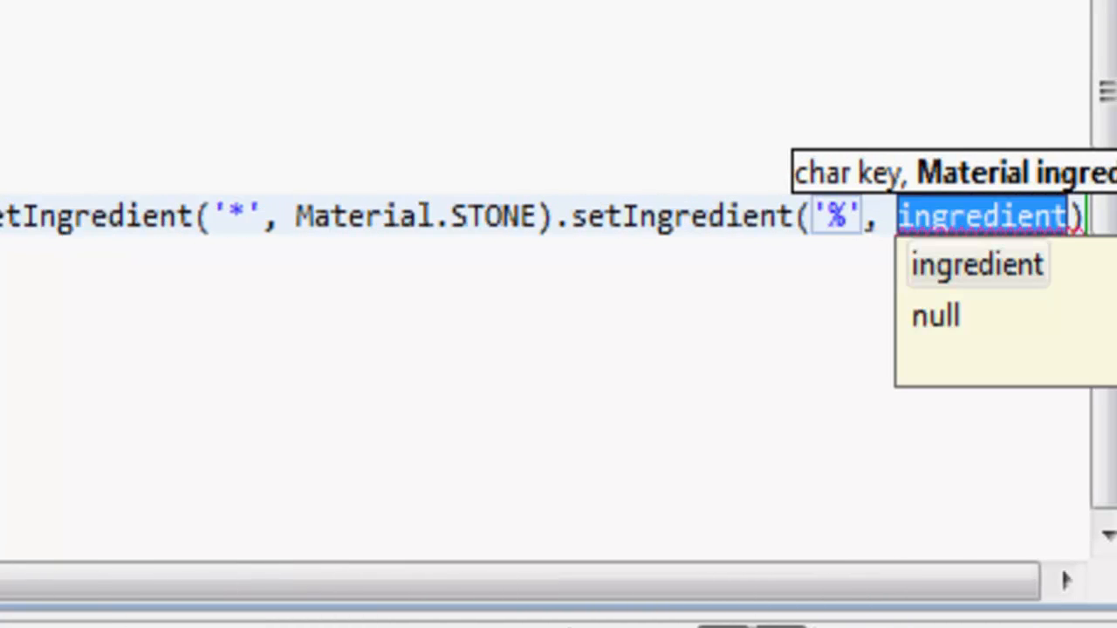
{"action": "type", "text": "Material."}
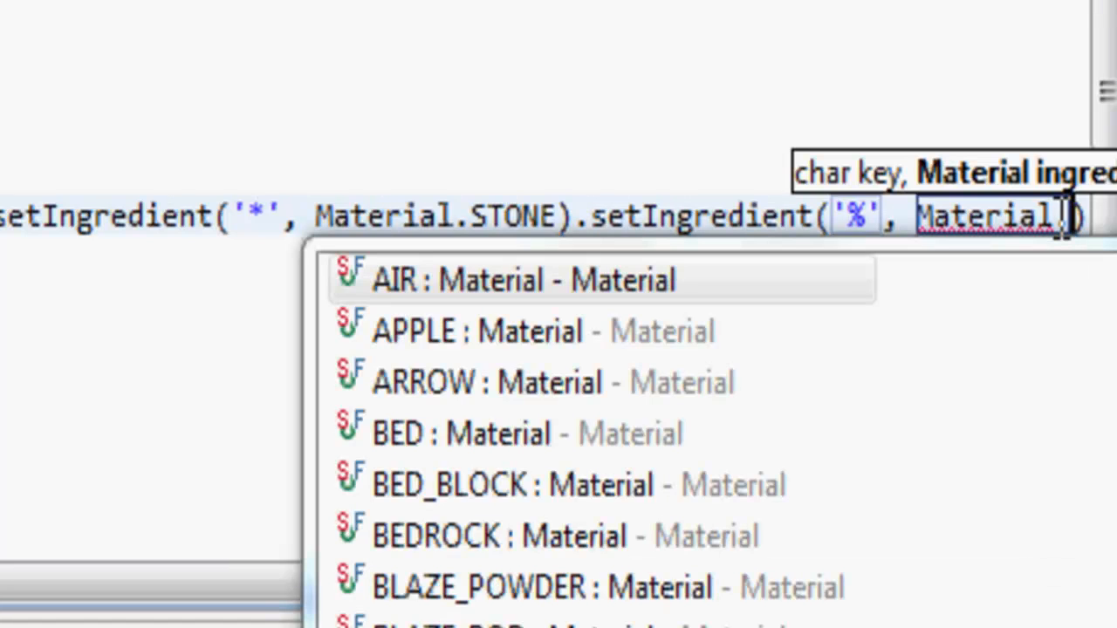
{"action": "key", "text": "Escape"}
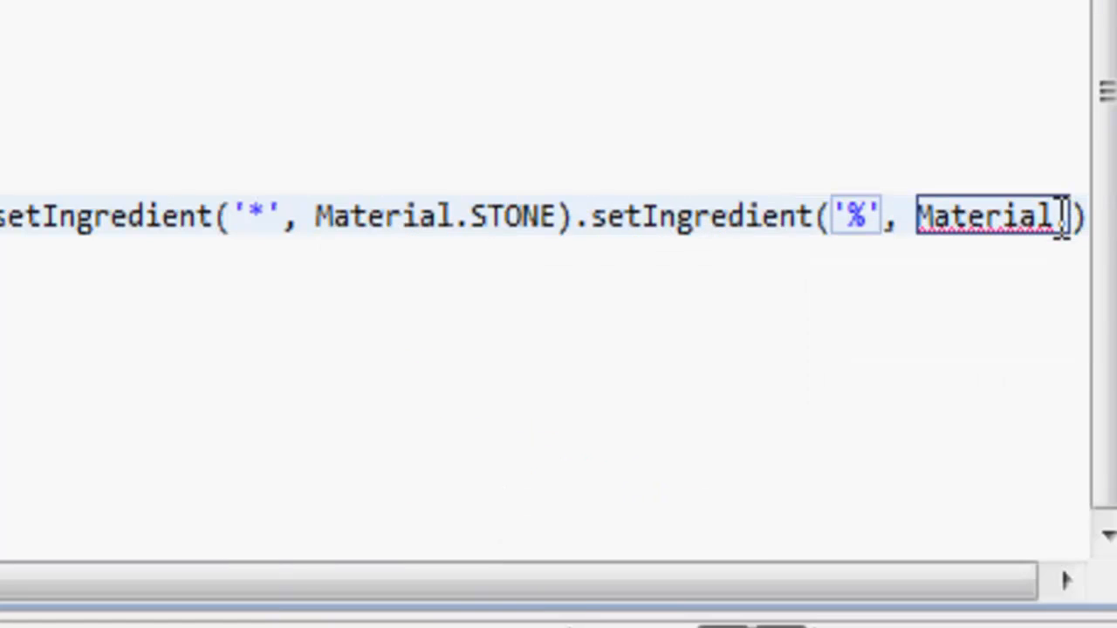
{"action": "type", "text": "."}
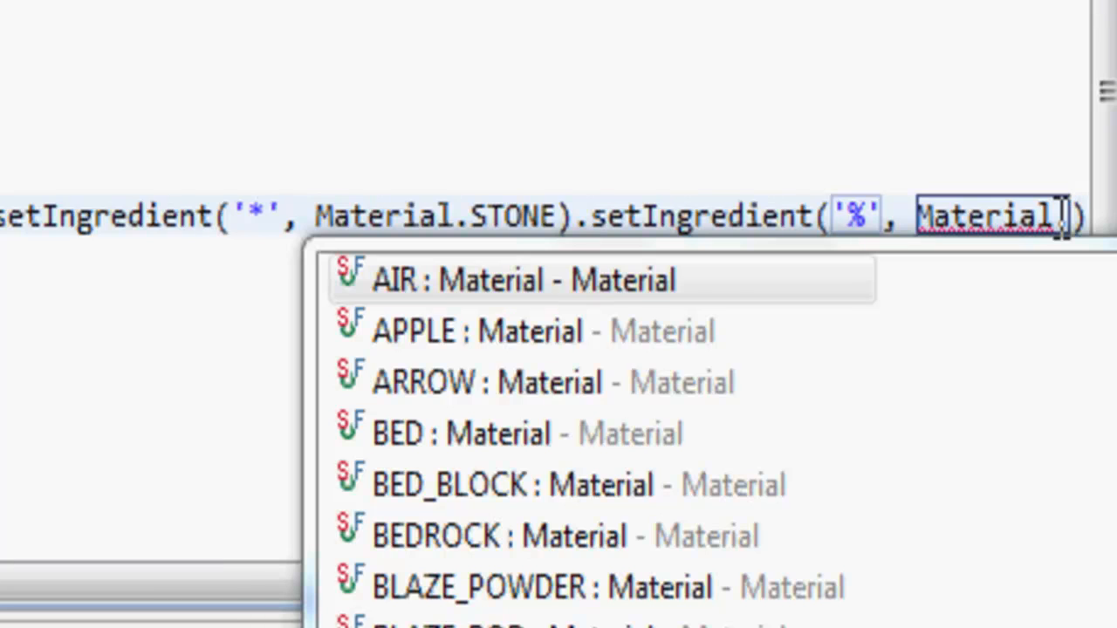
{"action": "type", "text": "STONE_PICKAXE);"}
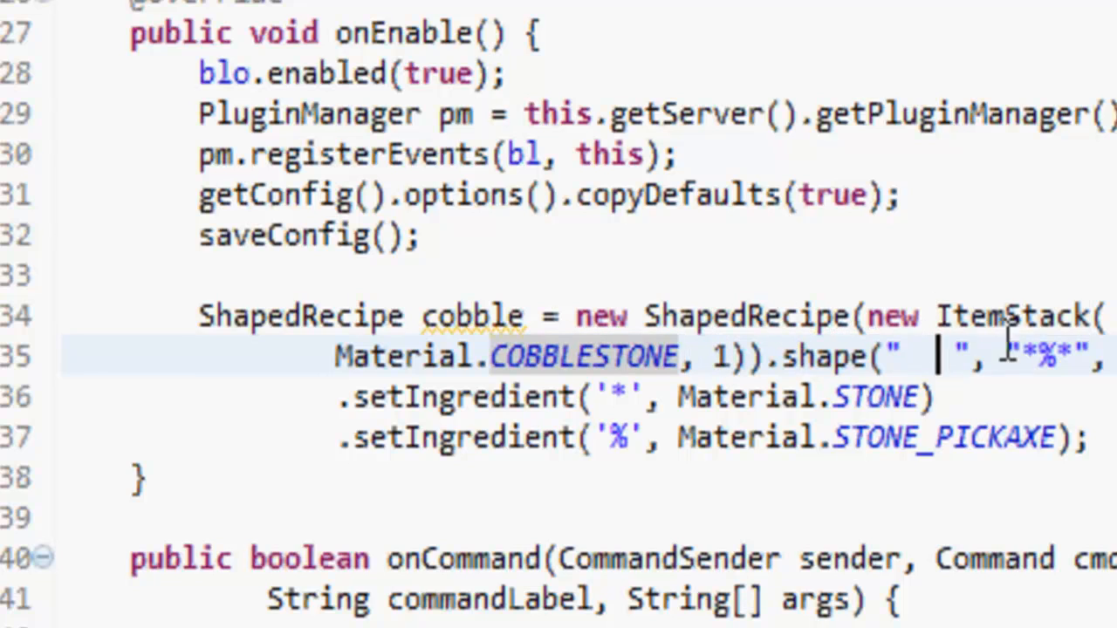
Step: Start declaring a ShapelessRecipe named pumpkin after the cobble recipe
{"action": "double_click", "coordinate": [1038, 356]}
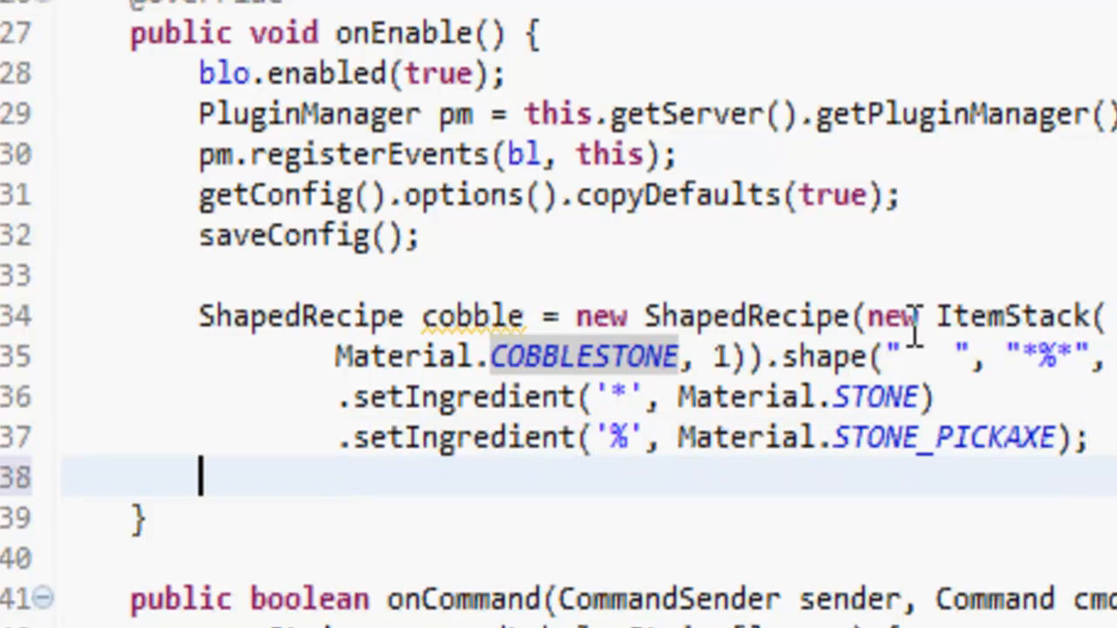
{"action": "type", "text": "s"}
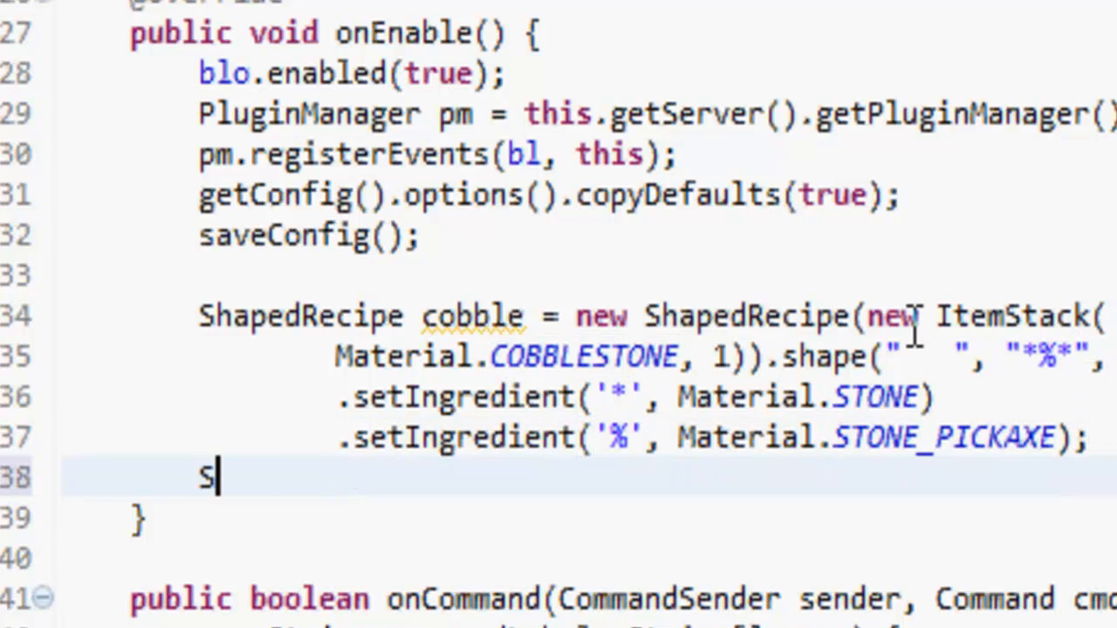
{"action": "type", "text": "hapelessReci"}
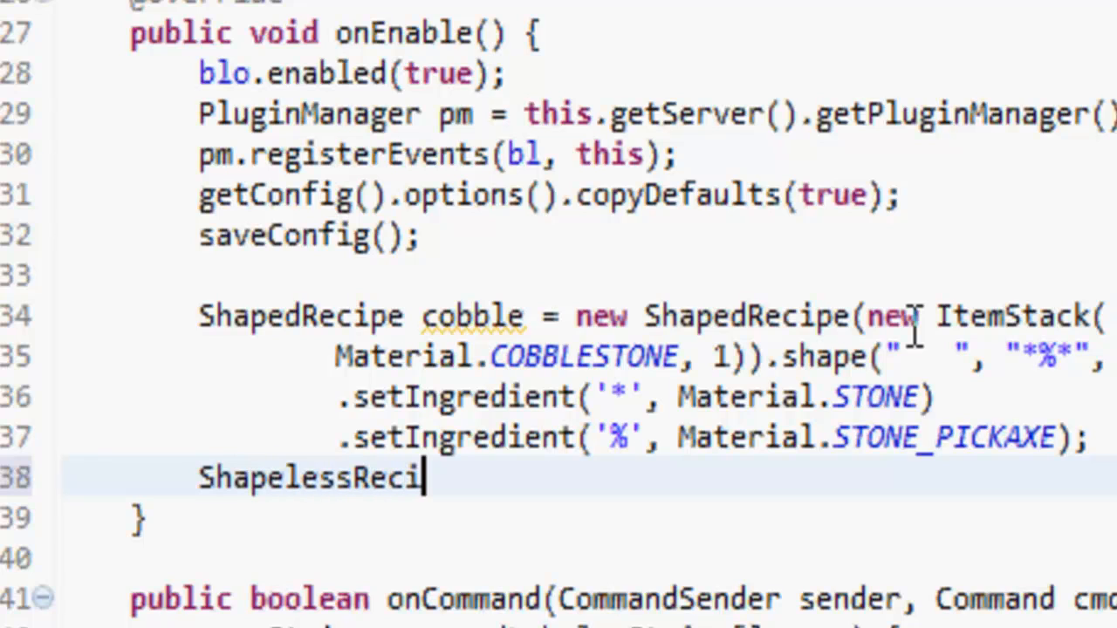
{"action": "type", "text": "pe"}
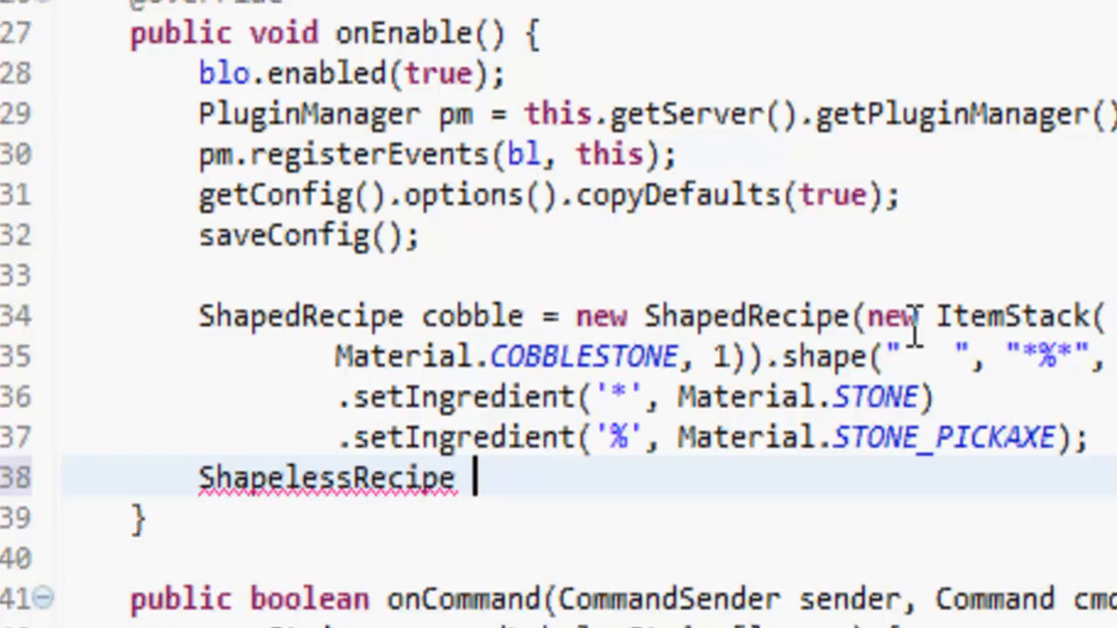
{"action": "type", "text": "cobbe"}
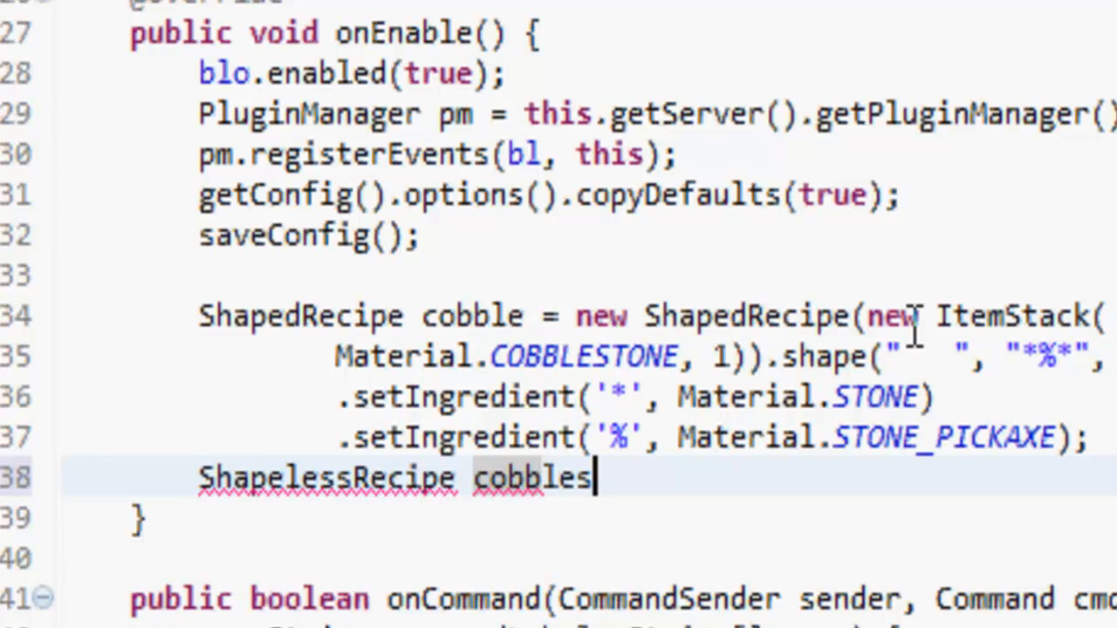
{"action": "type", "text": "tone"}
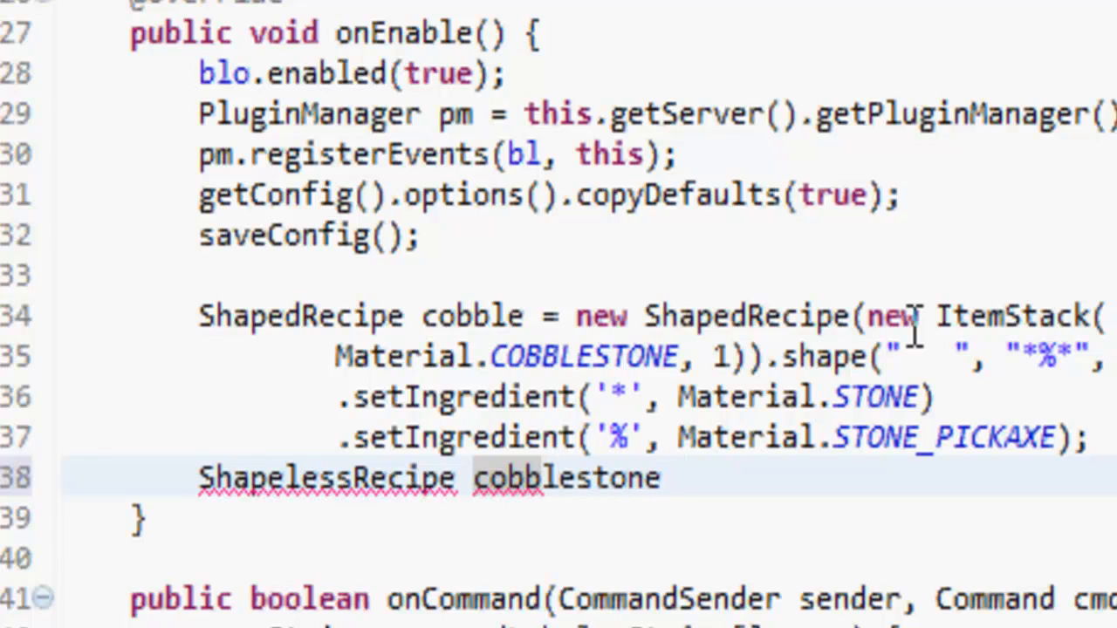
{"action": "type", "text": "= new Shap"}
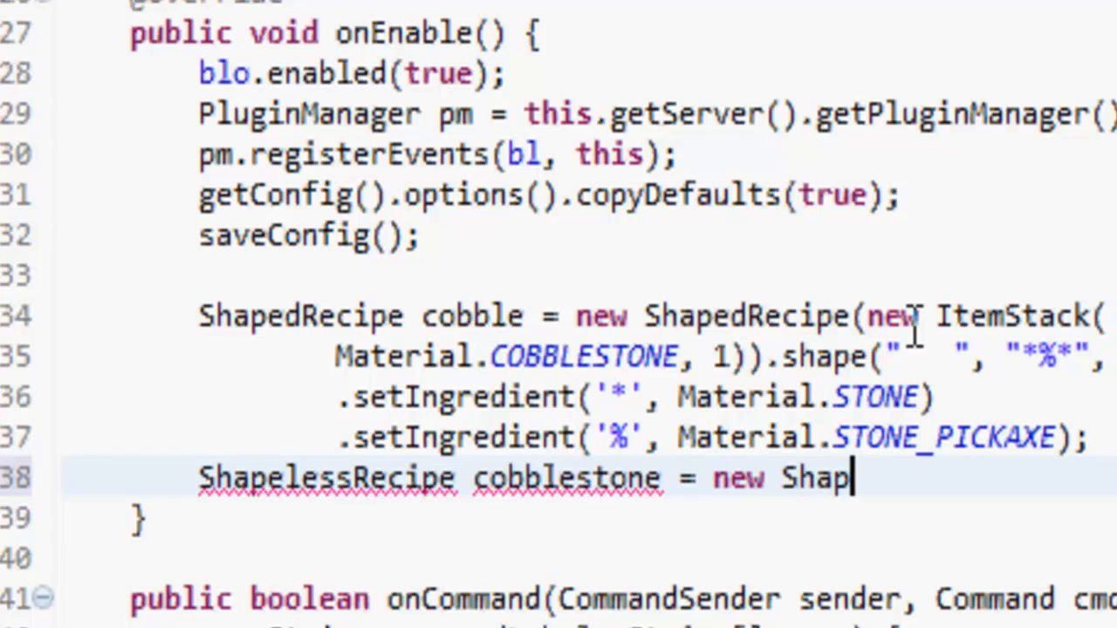
{"action": "type", "text": "elessReci"}
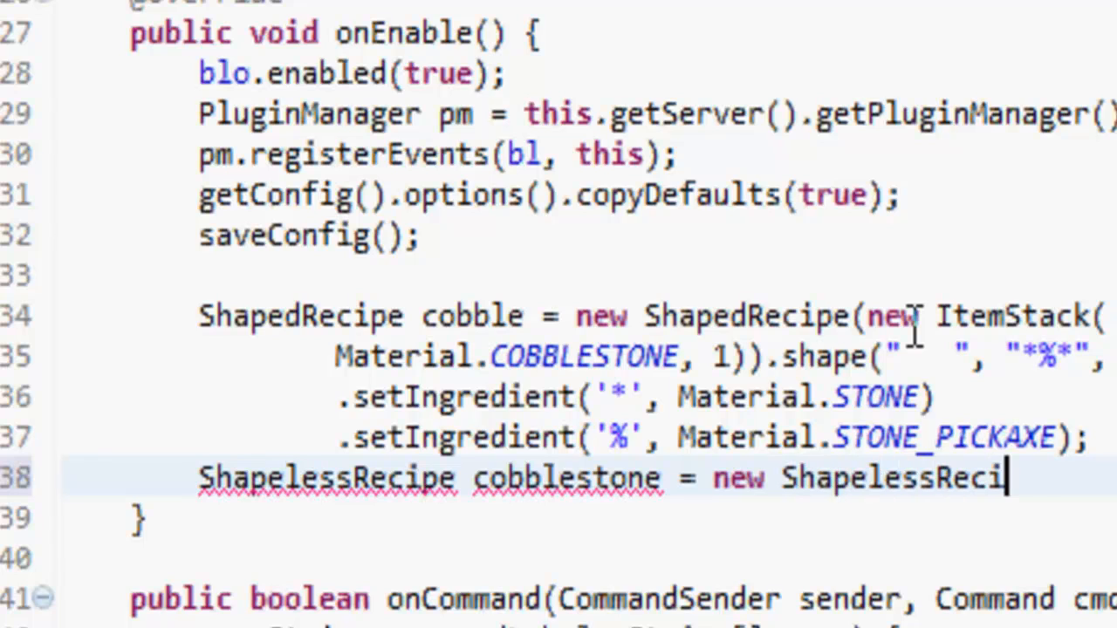
{"action": "type", "text": "pe(new ItemStack(Material.COBBLESTONE"}
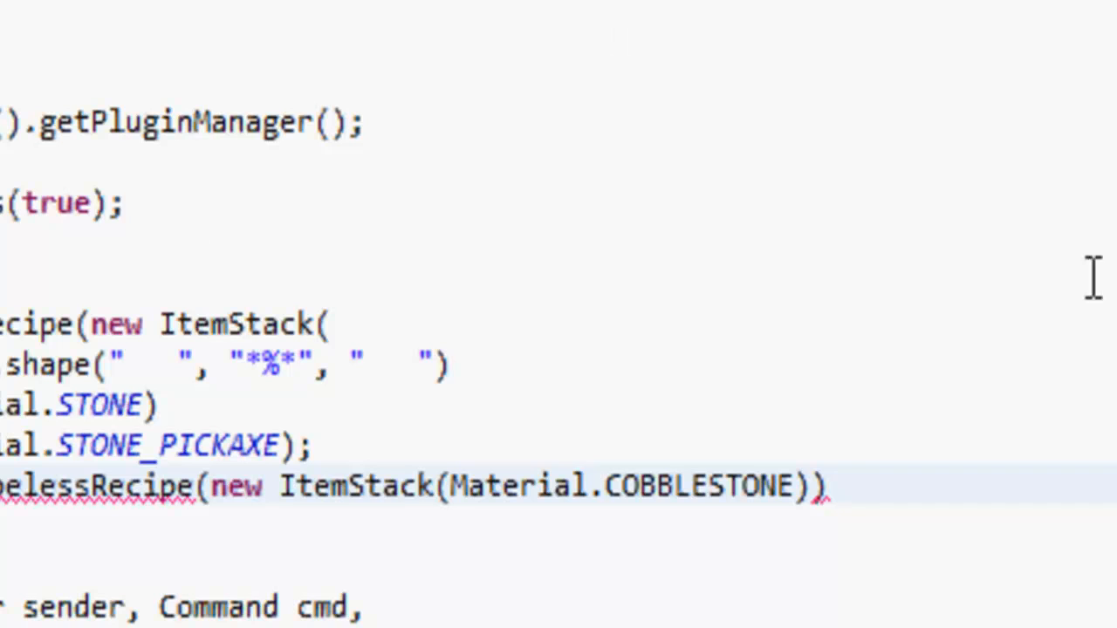
Step: Make the pumpkin recipe output PUMPKIN and add a PUMPKIN ingredient
{"action": "type", "text": "PUMPKI"}
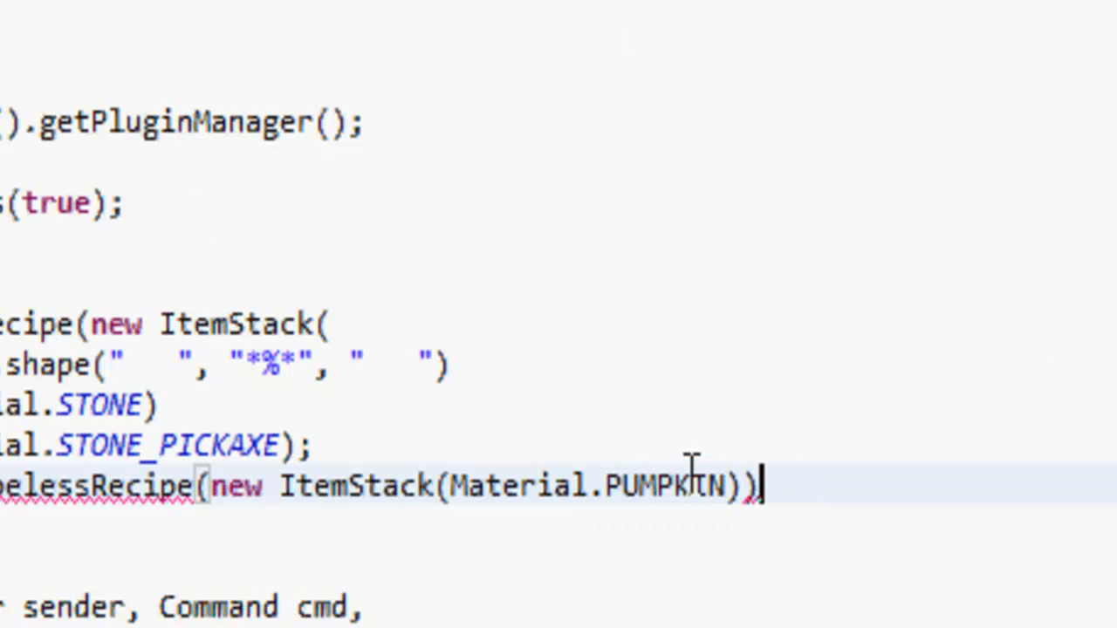
{"action": "type", "text": ","}
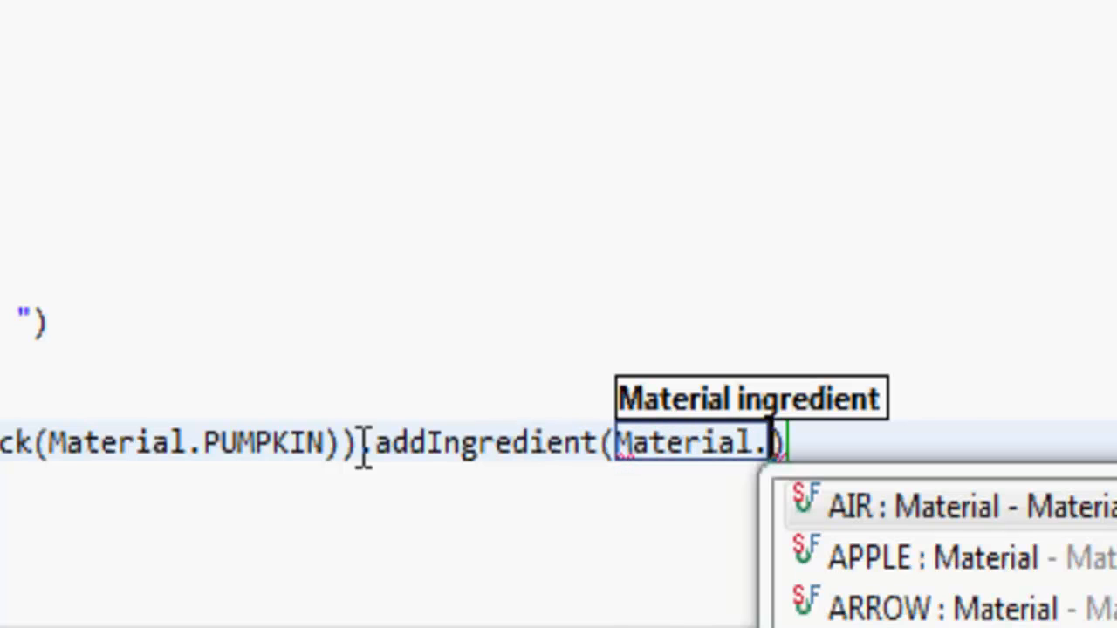
{"action": "type", "text": "PUM"}
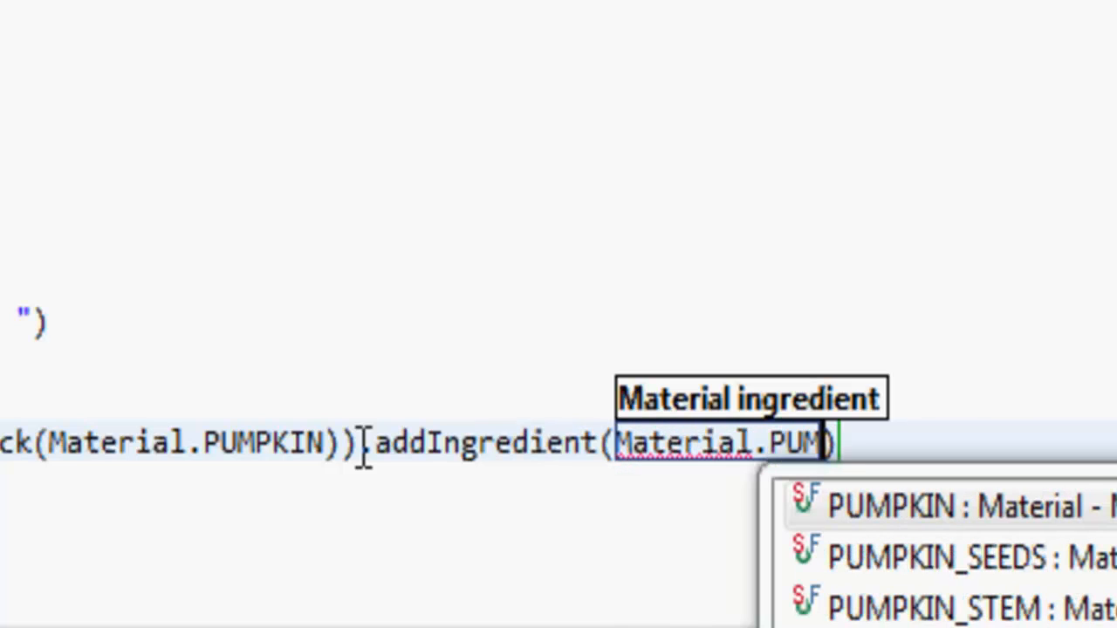
{"action": "left_click", "coordinate": [951, 557]}
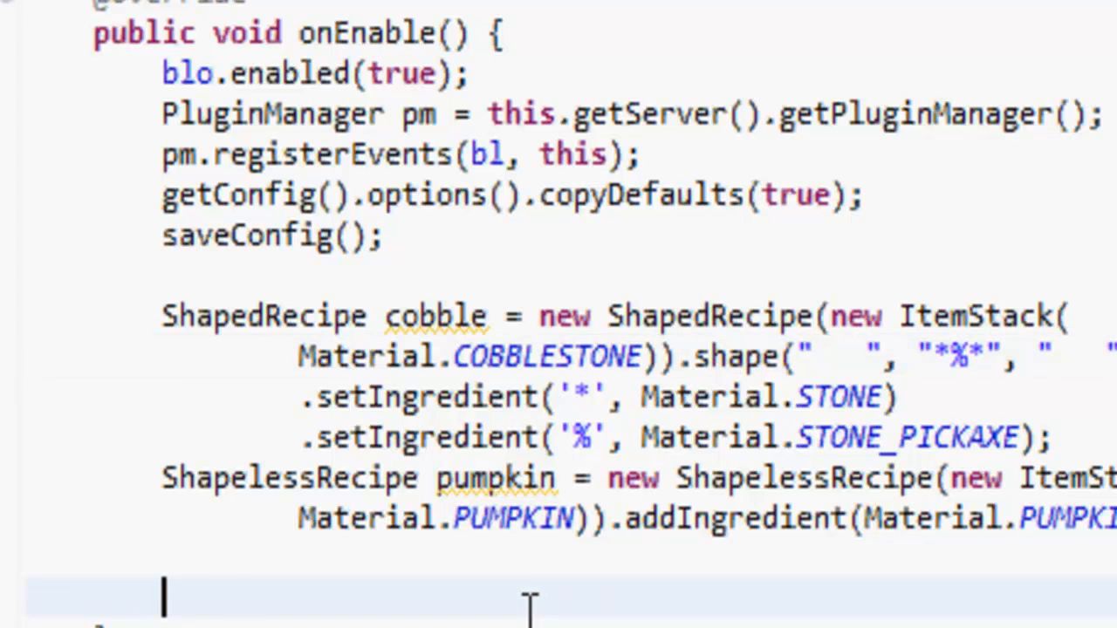
Step: Add getServer().addRecipe(cobble) and getServer().addRecipe(pumpkin) below the recipes
{"action": "type", "text": "getServer()."}
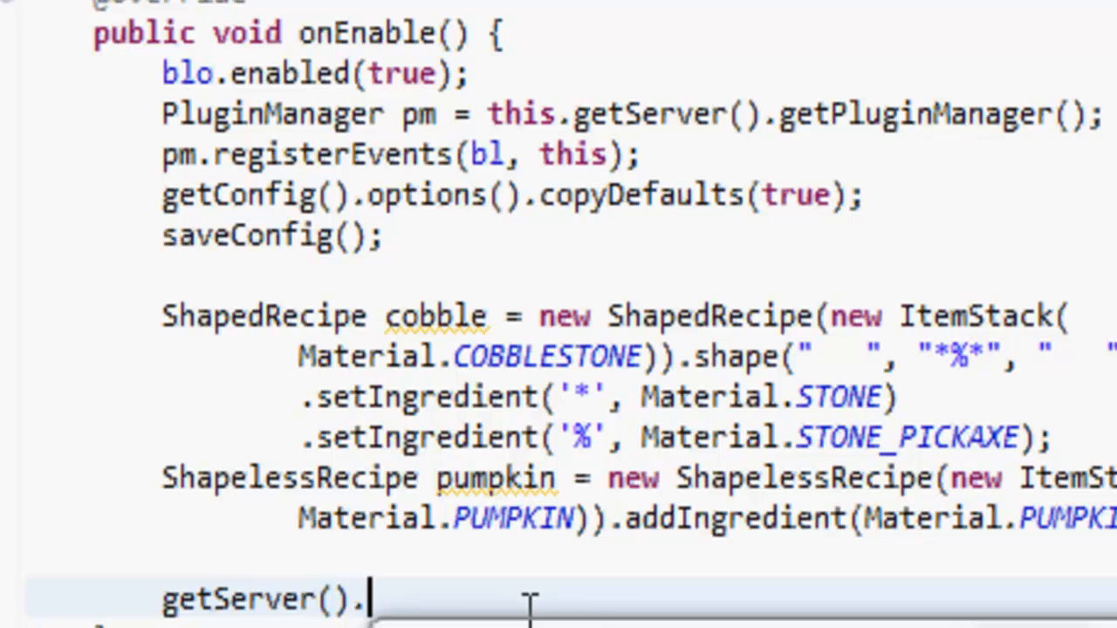
{"action": "type", "text": "add"}
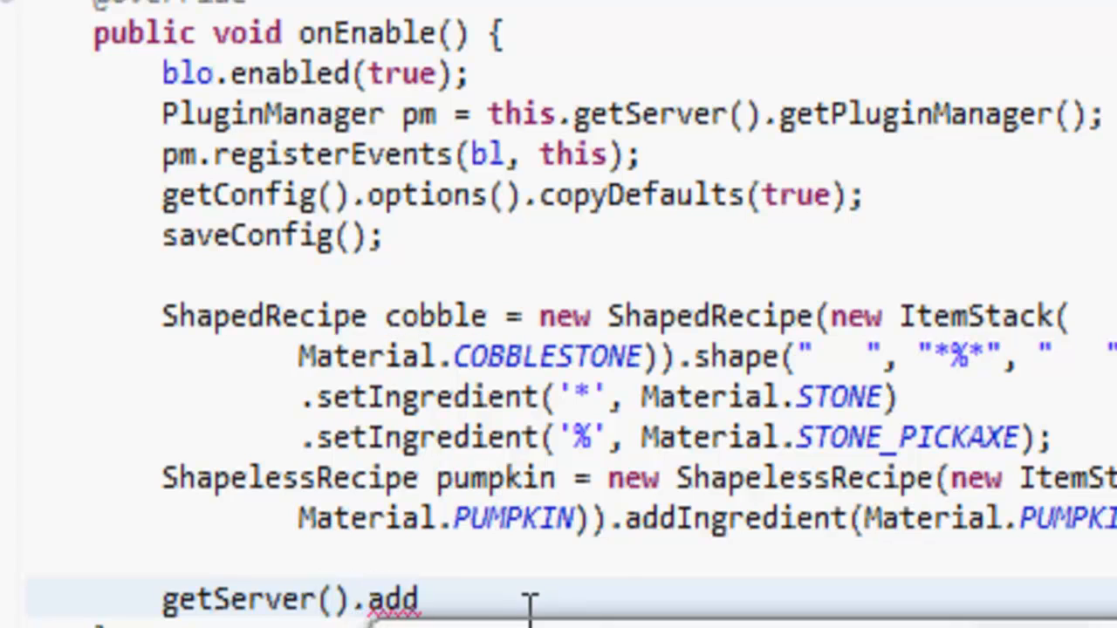
{"action": "type", "text": "Recipe(cobble"}
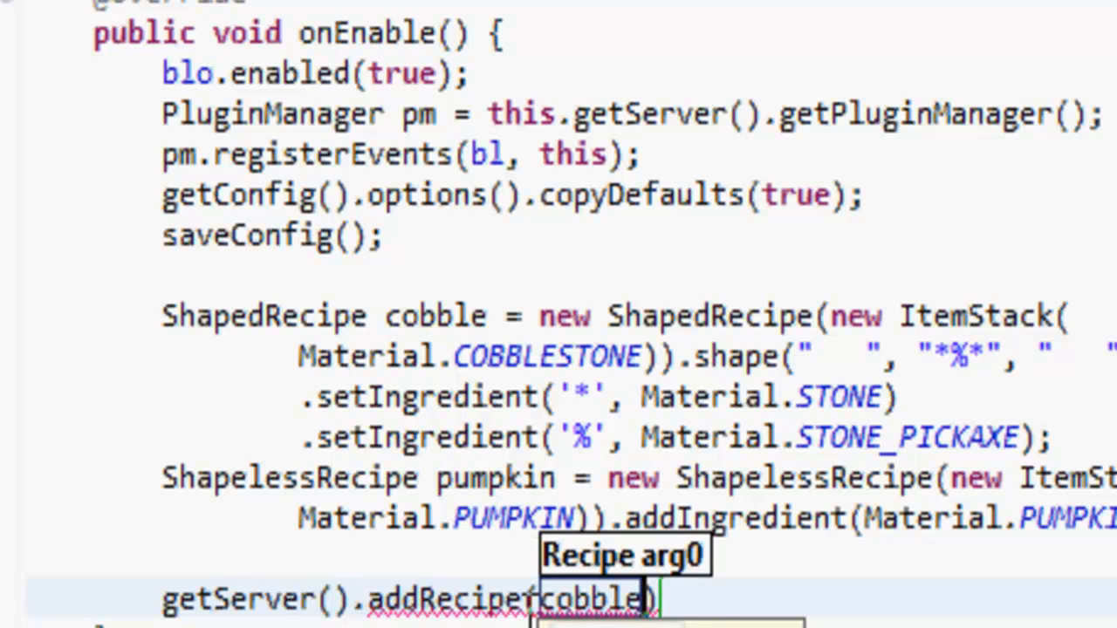
{"action": "type", "text": "getServer().addRecipe(pumpkin);"}
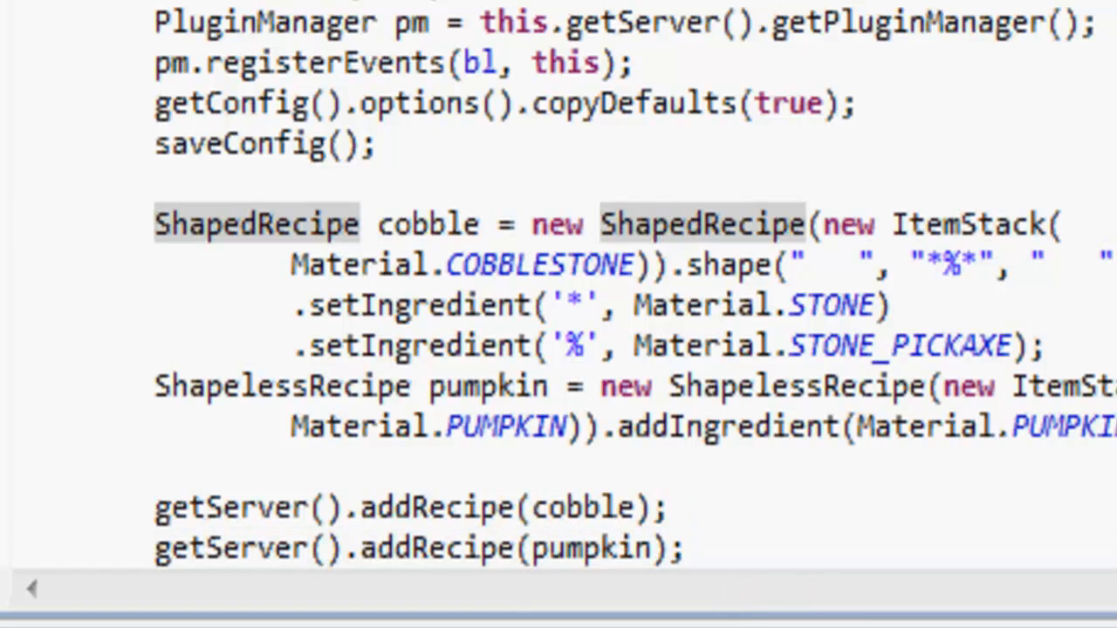
{"action": "mouse_move", "coordinate": [471, 166]}
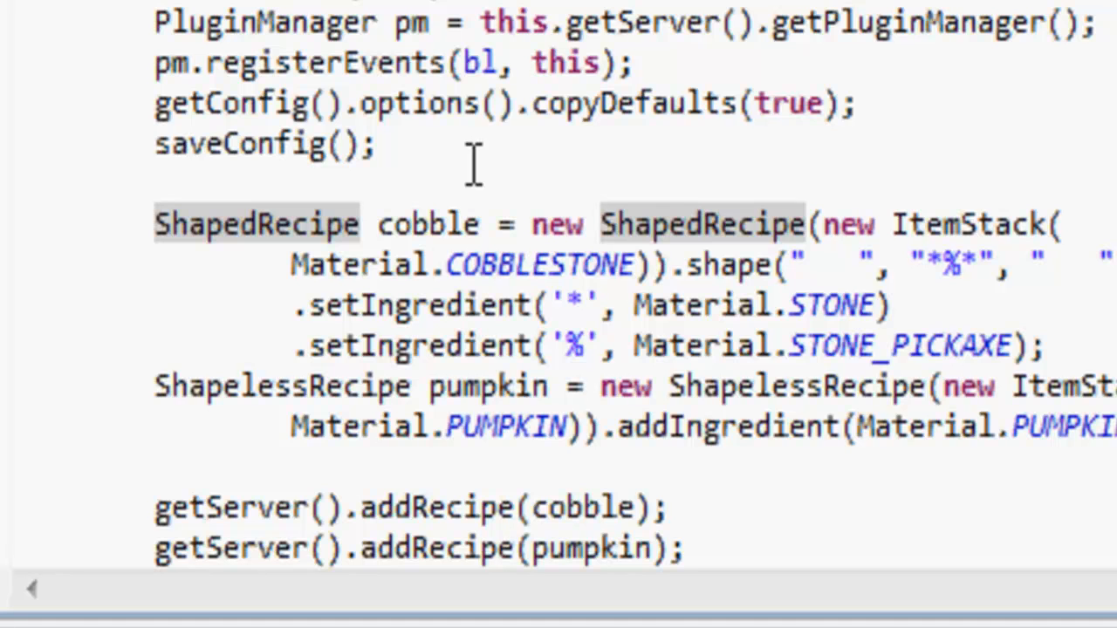
{"action": "left_click", "coordinate": [775, 427]}
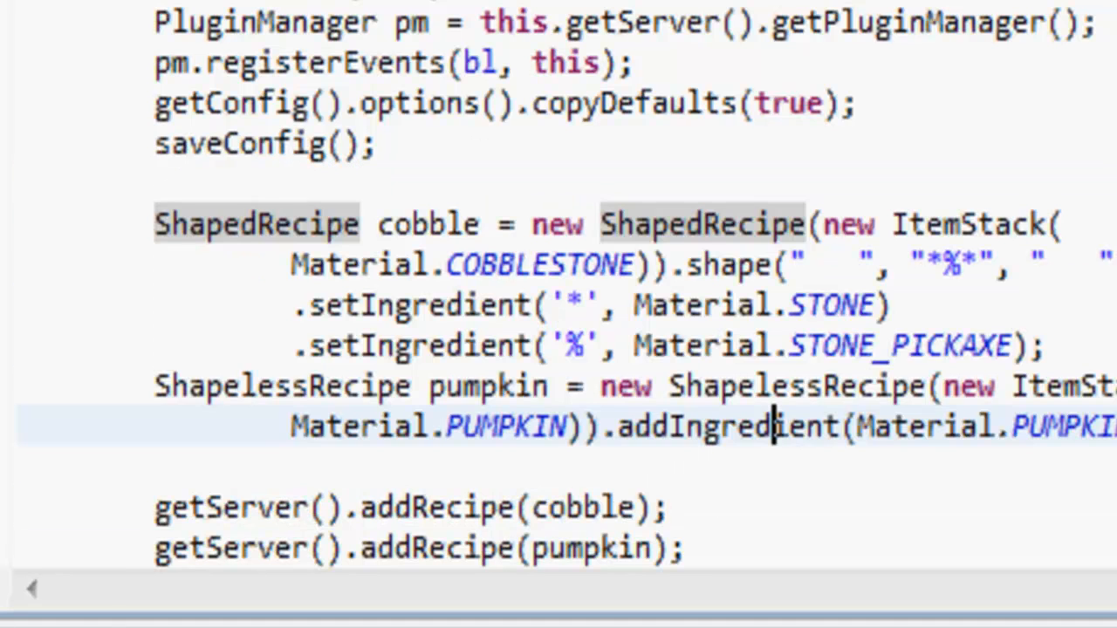
{"action": "double_click", "coordinate": [728, 426]}
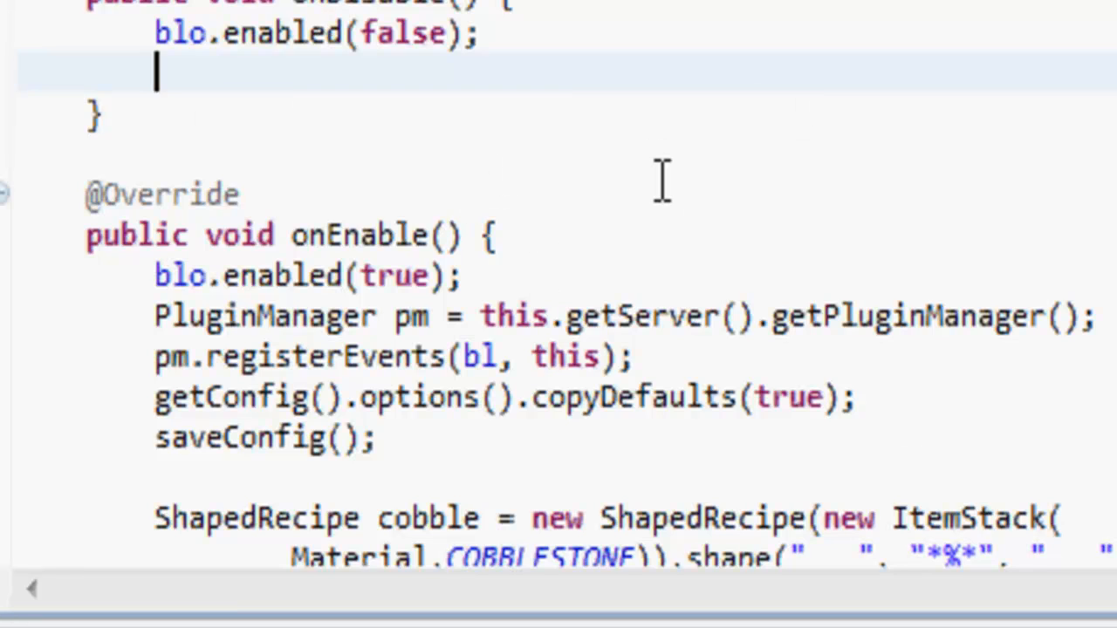
Step: Add getServer().clearRecipes(); to onDisable after blo.enabled(false)
{"action": "type", "text": "getServe"}
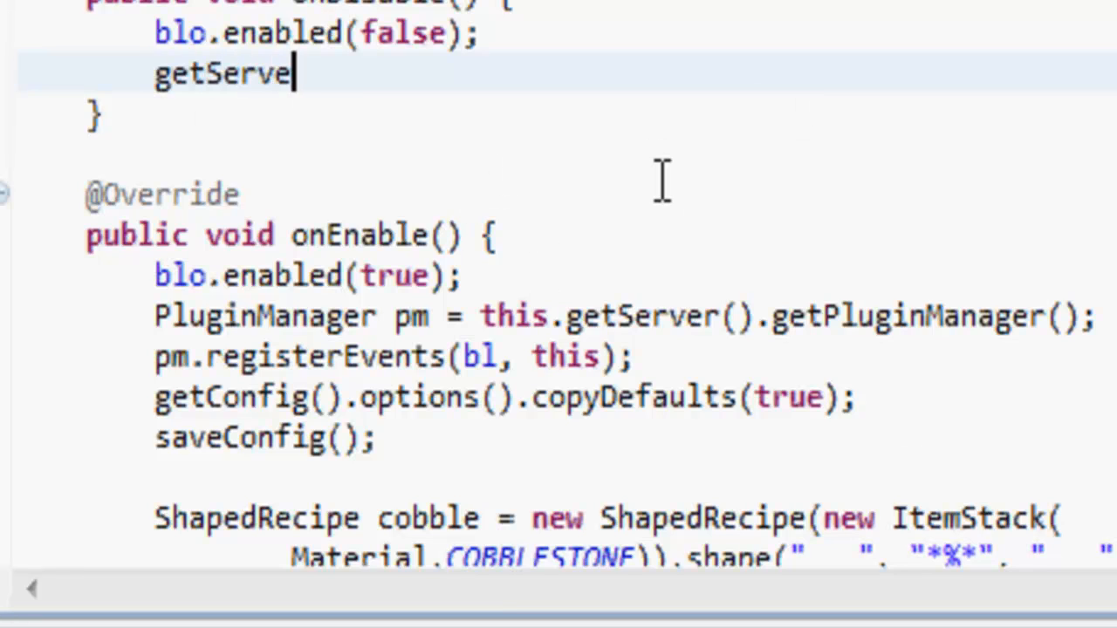
{"action": "type", "text": "r().clearRecipes();"}
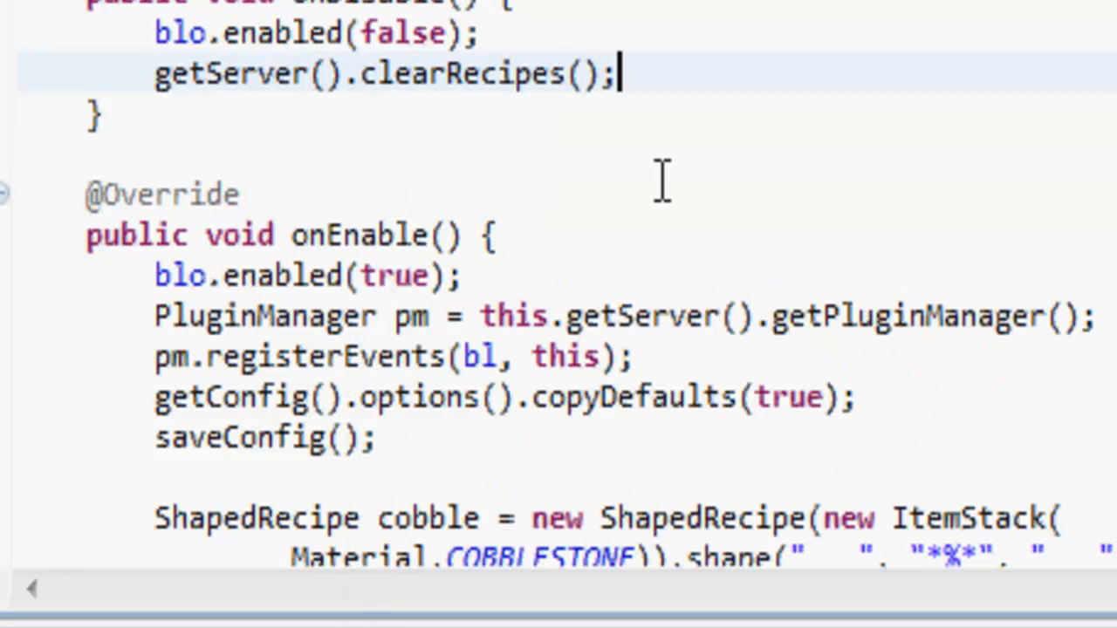
{"action": "scroll", "scroll_direction": "down", "scroll_amount": 3}
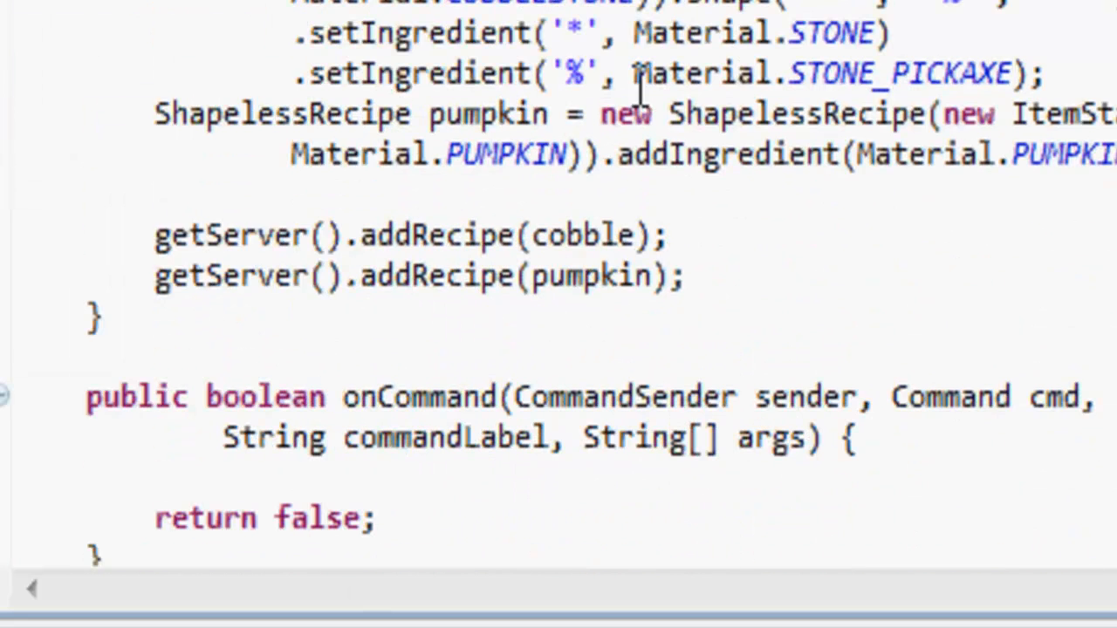
{"action": "scroll", "scroll_direction": "down", "scroll_amount": 3}
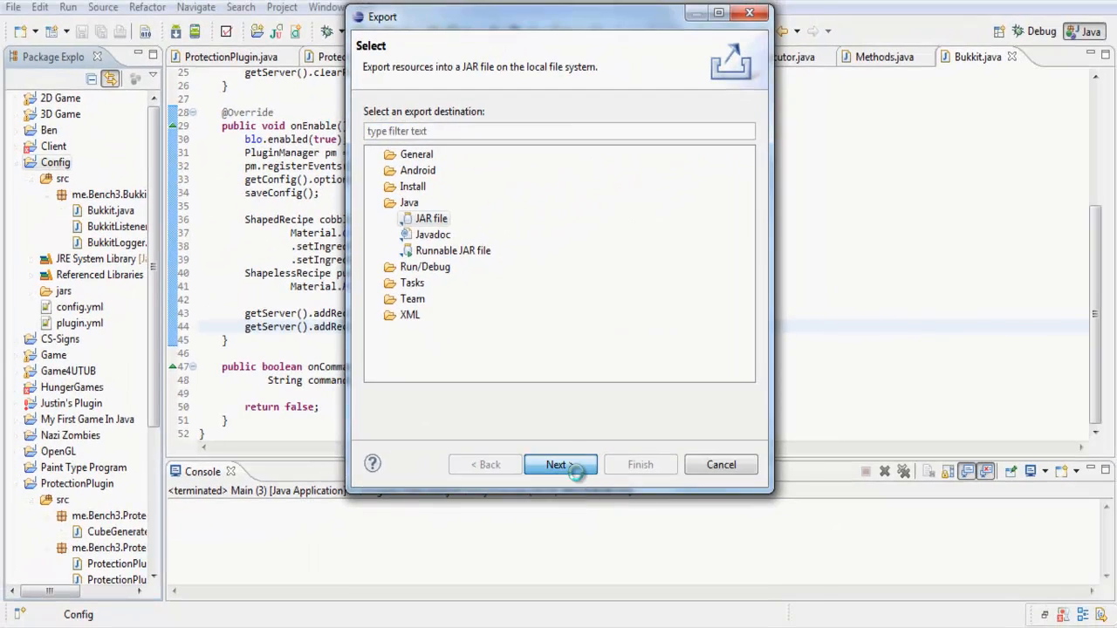
Step: Finish exporting the plugin JAR and launch the server from Start.bat
{"action": "left_click", "coordinate": [556, 465]}
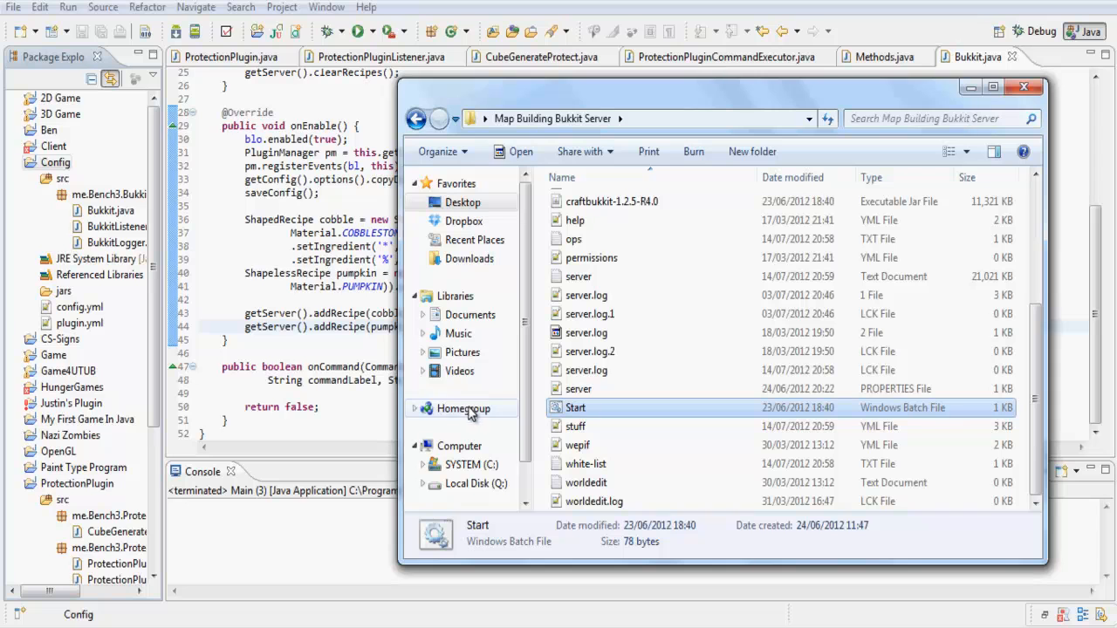
{"action": "double_click", "coordinate": [575, 408]}
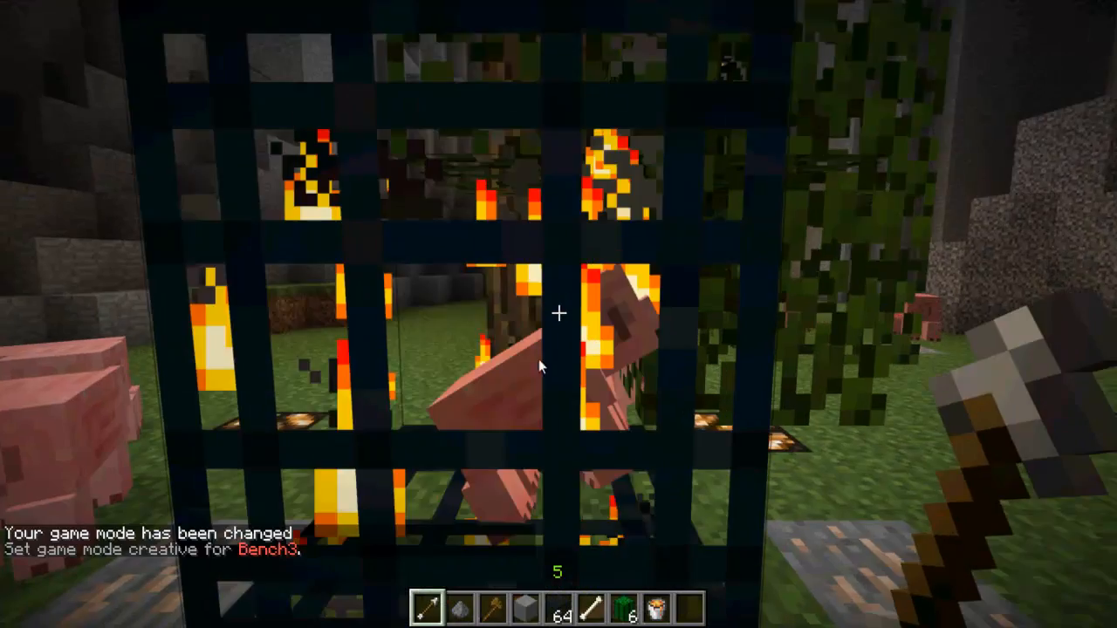
Step: Open the creative inventory and scroll the item list to the Stone Pickaxe
{"action": "key", "text": "e"}
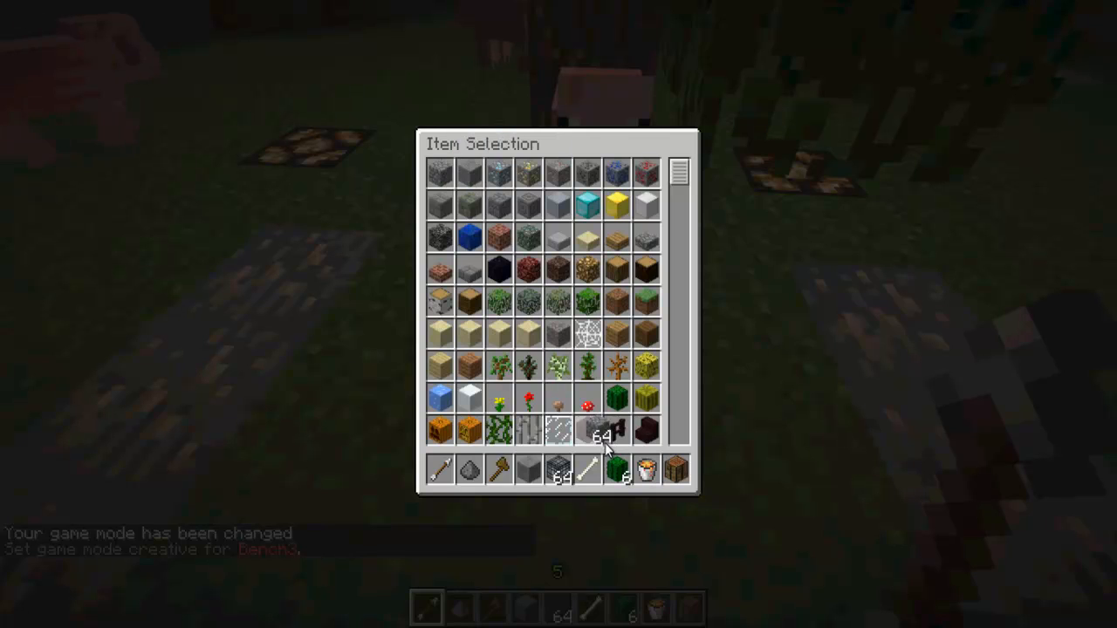
{"action": "scroll", "scroll_direction": "down", "scroll_amount": 3}
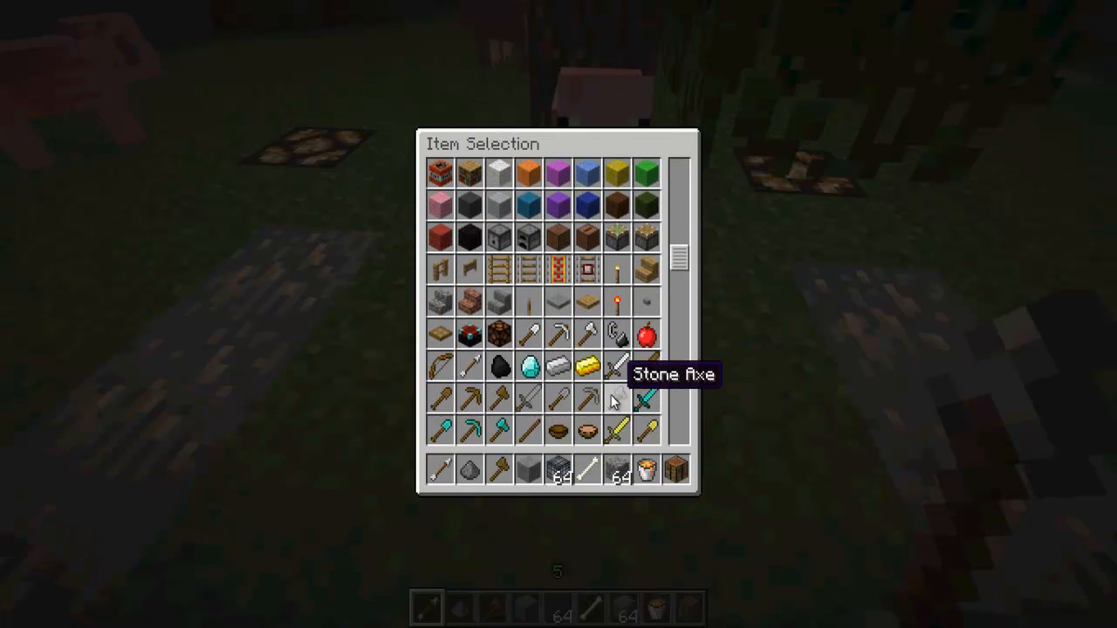
{"action": "mouse_move", "coordinate": [589, 399]}
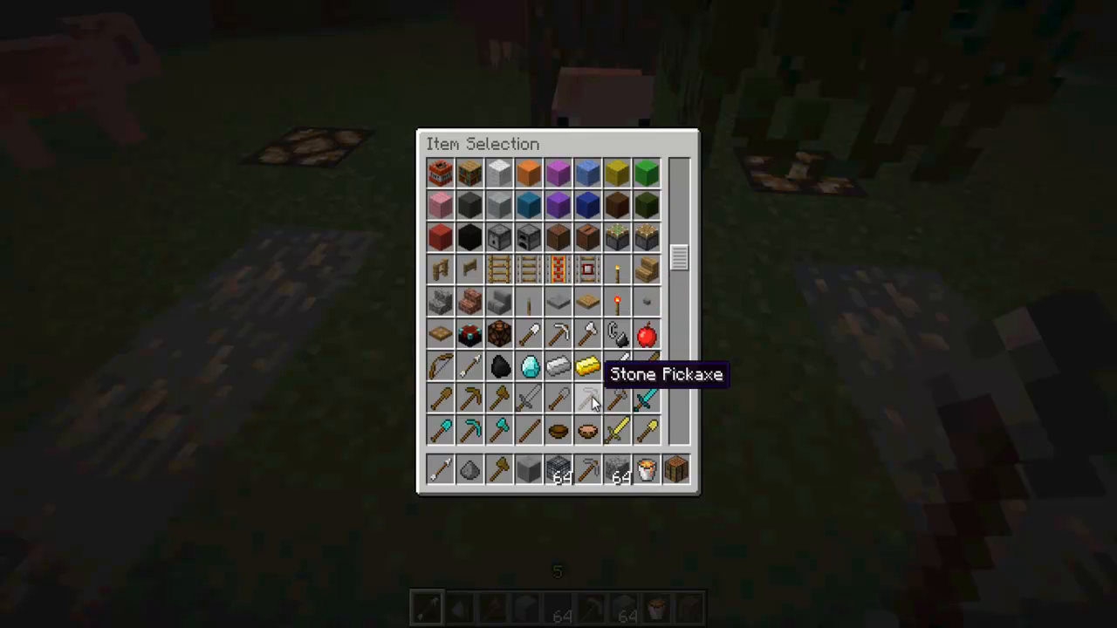
{"action": "scroll", "scroll_direction": "down", "scroll_amount": 3}
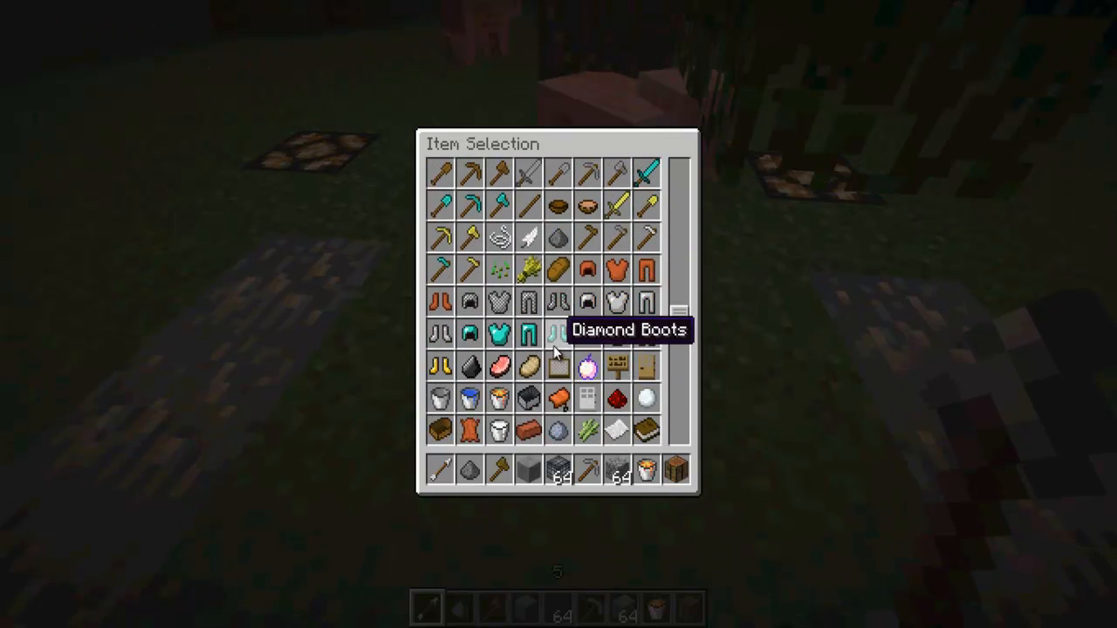
{"action": "scroll", "scroll_direction": "down", "scroll_amount": 3}
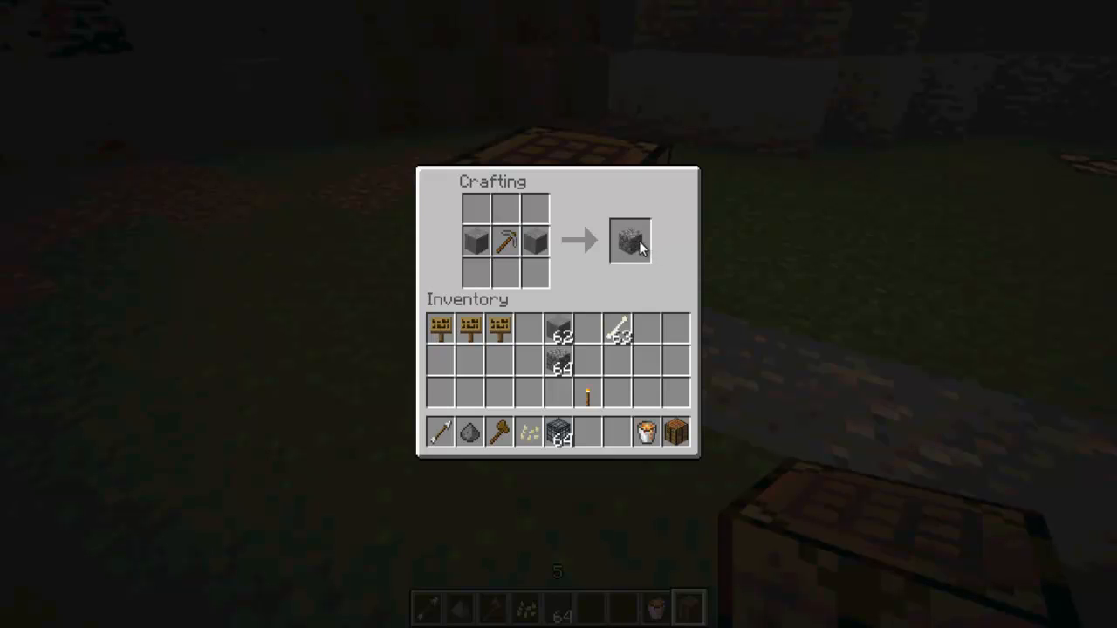
Step: Take the crafted cobblestone from the output slot and close the crafting window
{"action": "left_click", "coordinate": [630, 242]}
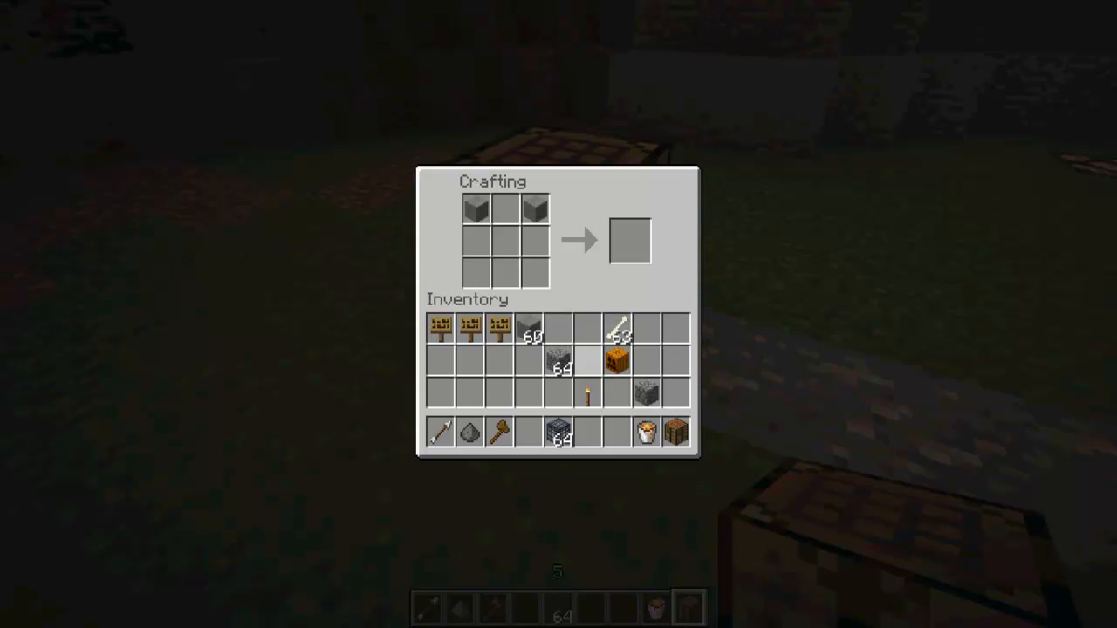
{"action": "key", "text": "Escape"}
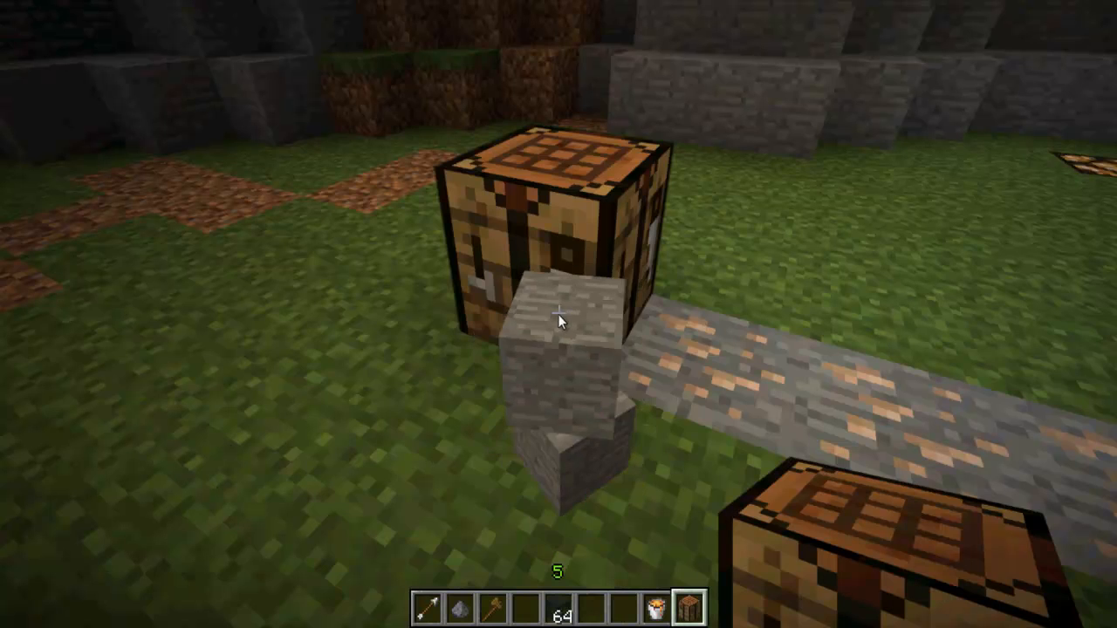
Step: Open the creative inventory to grab stone blocks, then close it
{"action": "key", "text": "e"}
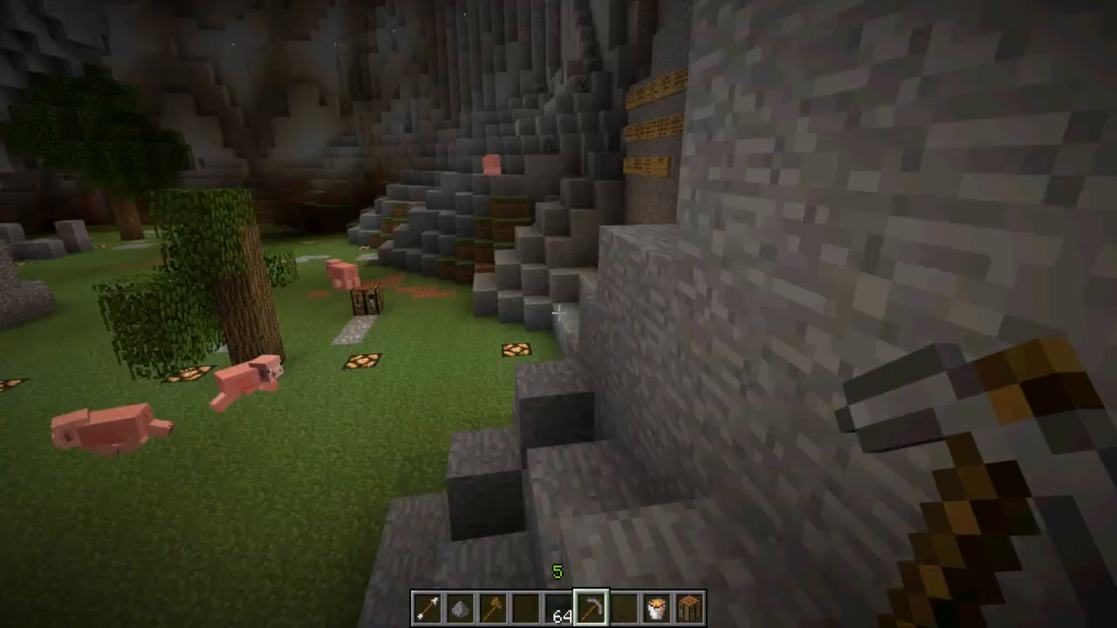
{"action": "mouse_move", "coordinate": [558, 315]}
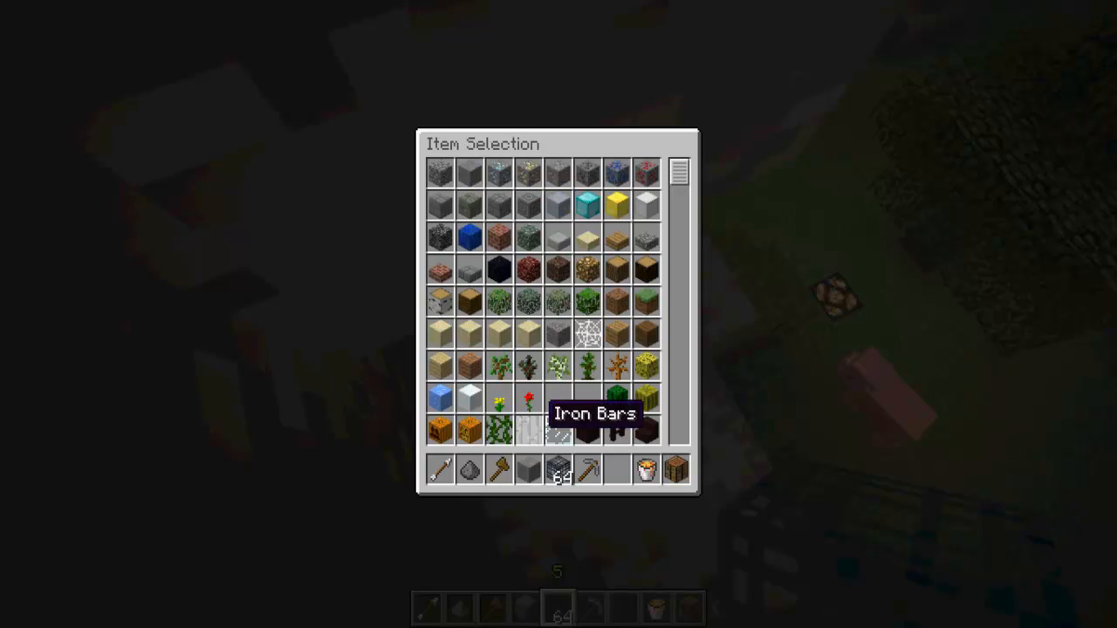
{"action": "key", "text": "Escape"}
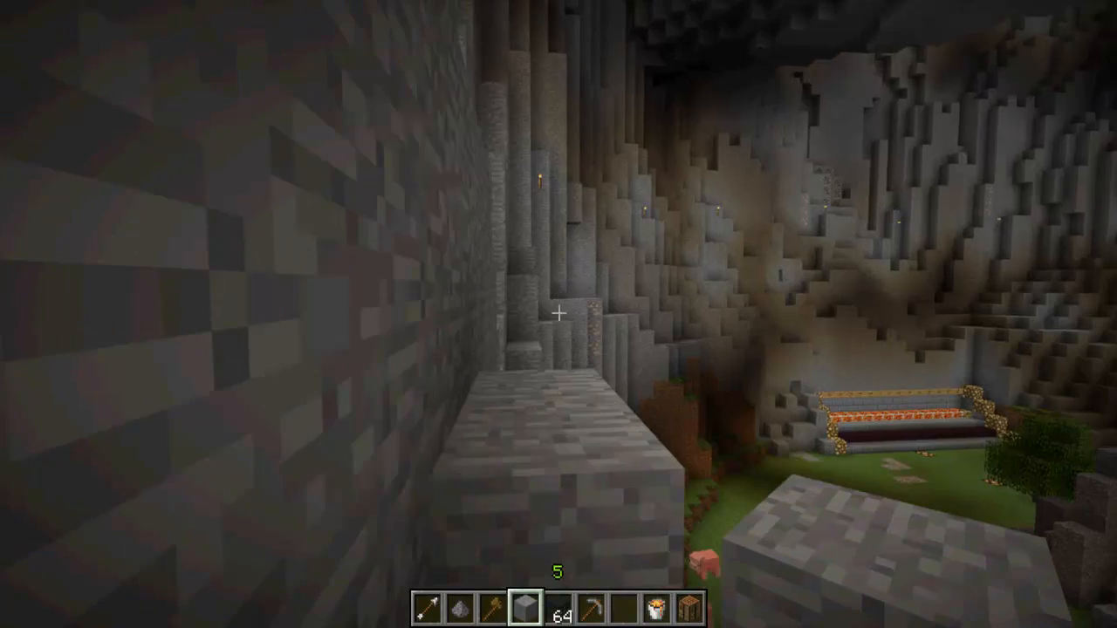
{"action": "mouse_move", "coordinate": [558, 314]}
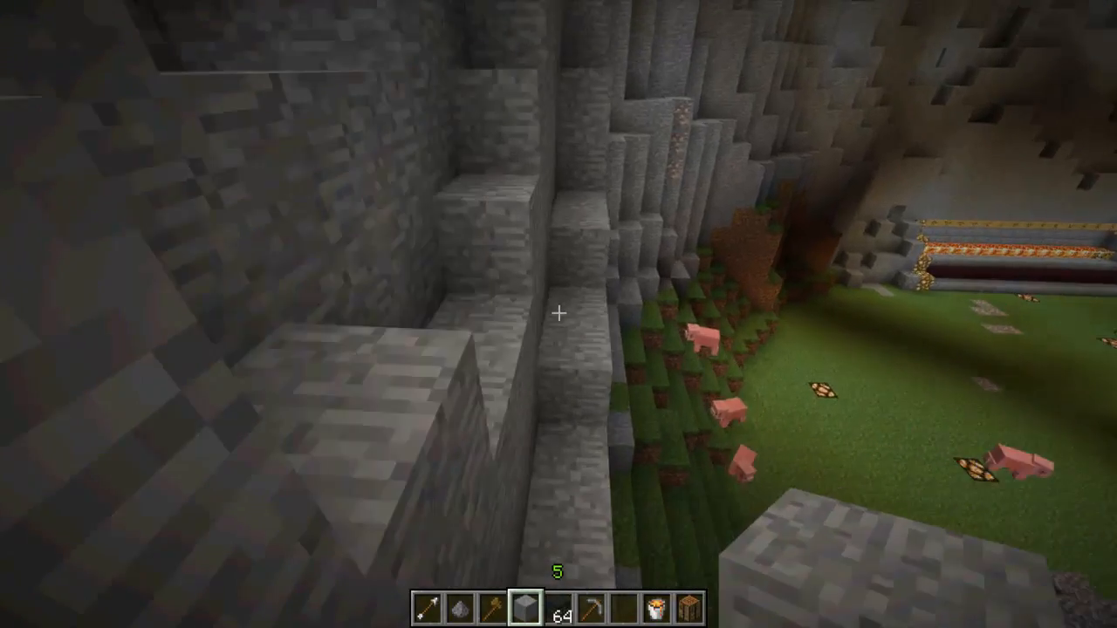
{"action": "mouse_move", "coordinate": [559, 314]}
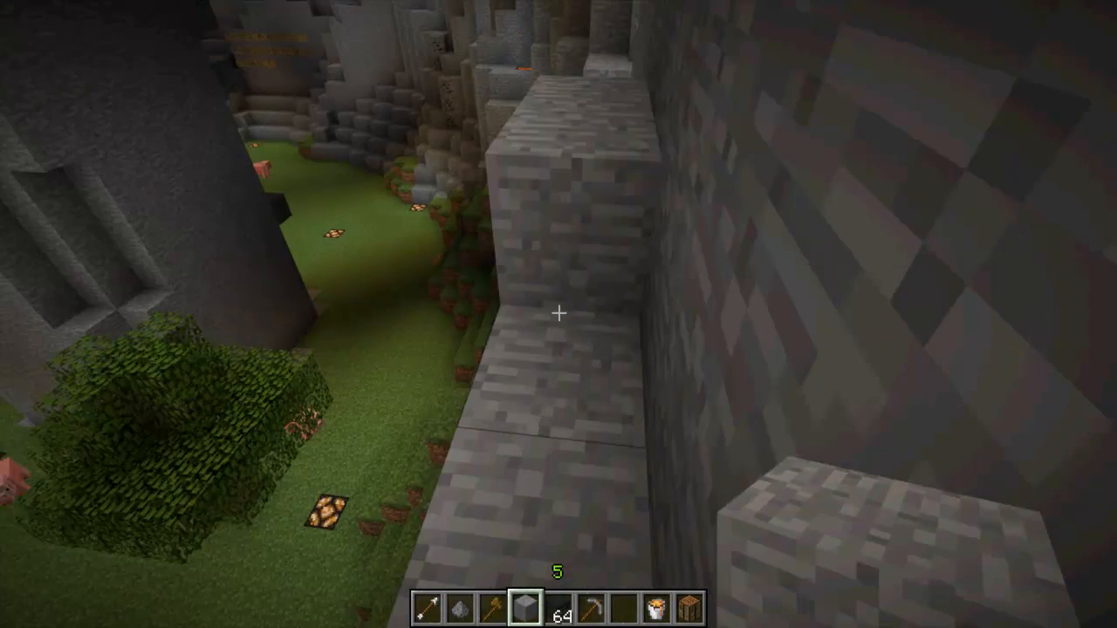